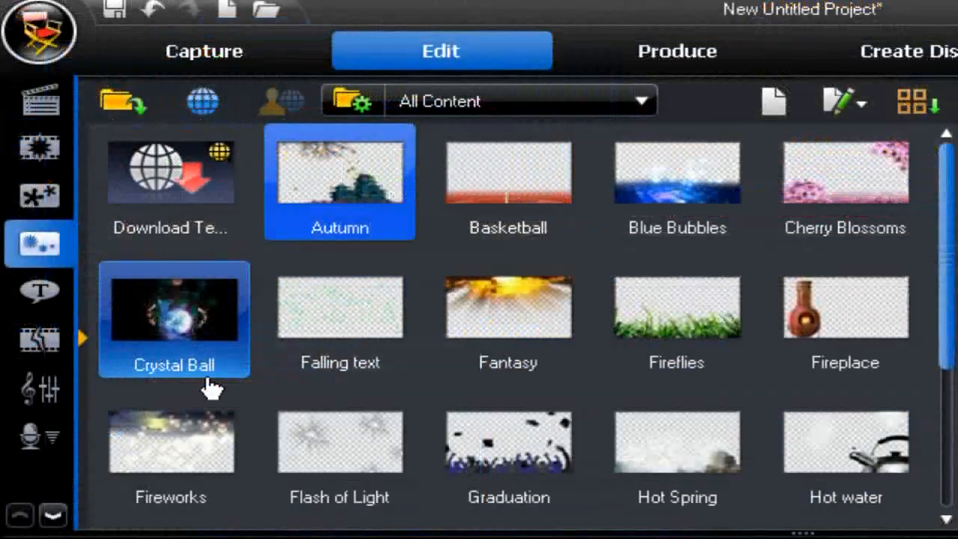
- Drag the FireFly particle effect onto the coastal grassland scene for editing in Particle Designer
scroll("down", 3)
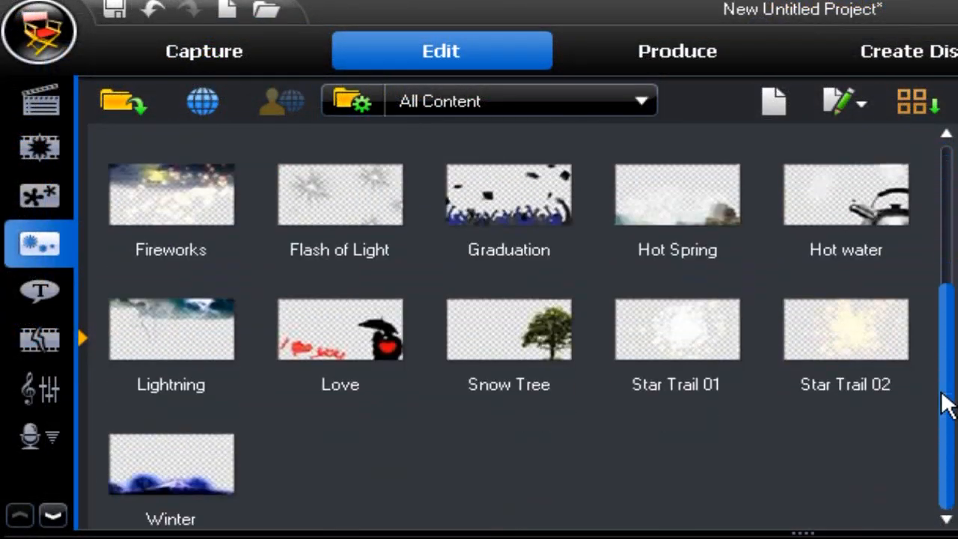
scroll("up", 3)
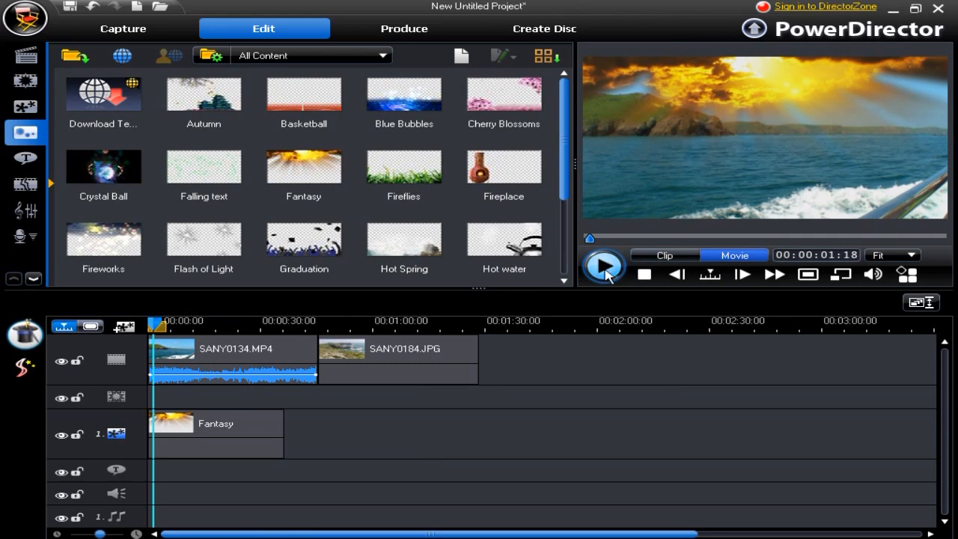
left_click_drag(404, 168, 324, 450)
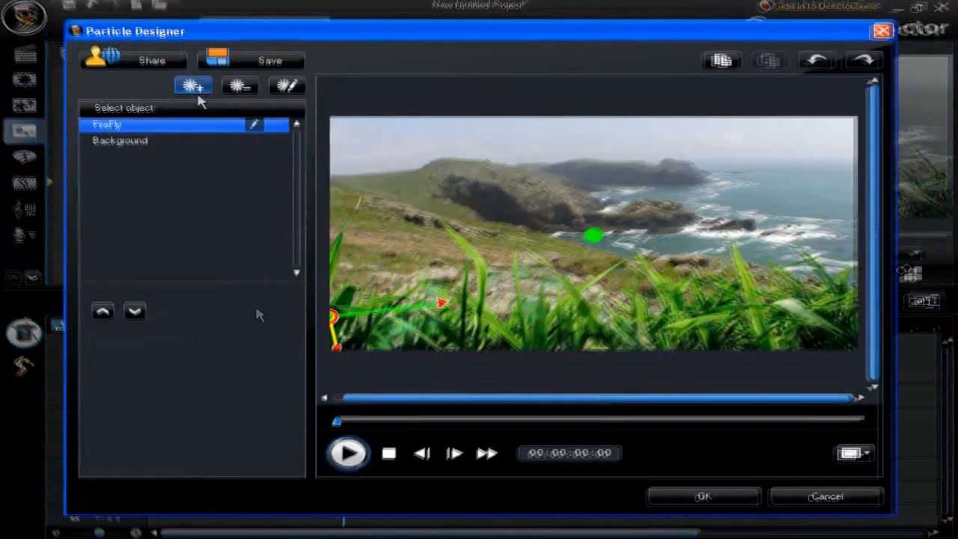
- Edit FireFly, preview the Point and Circle emit methods, then set emission to Mask
left_click(240, 84)
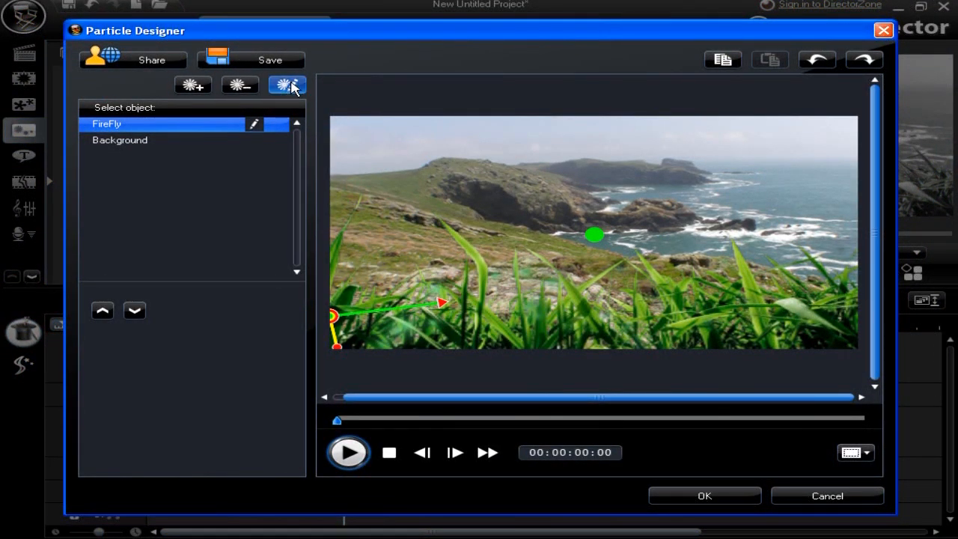
left_click(287, 84)
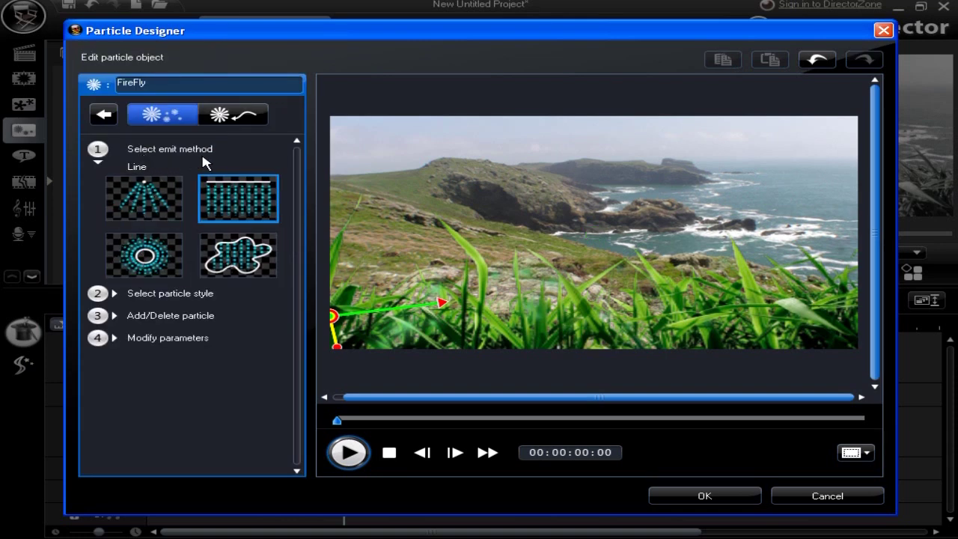
mouse_move(361, 273)
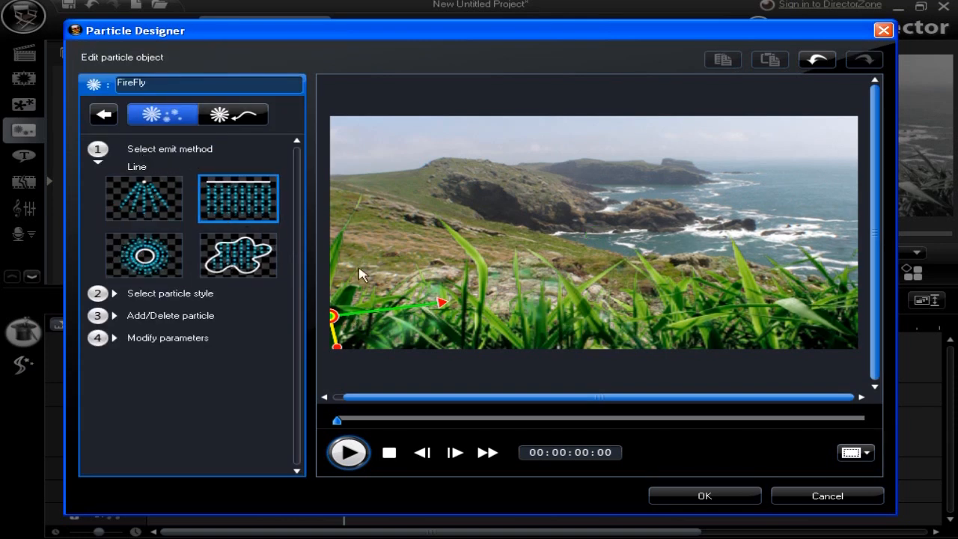
mouse_move(364, 313)
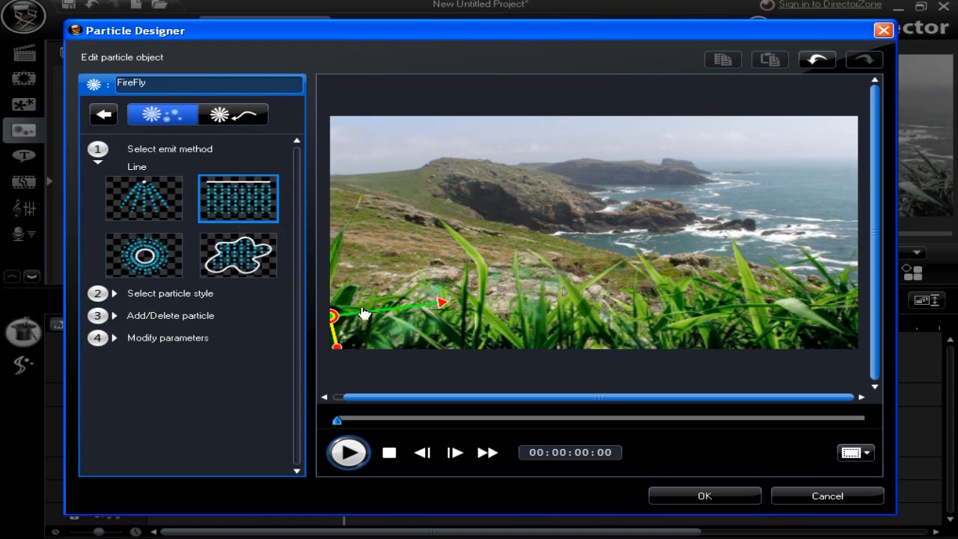
left_click(347, 452)
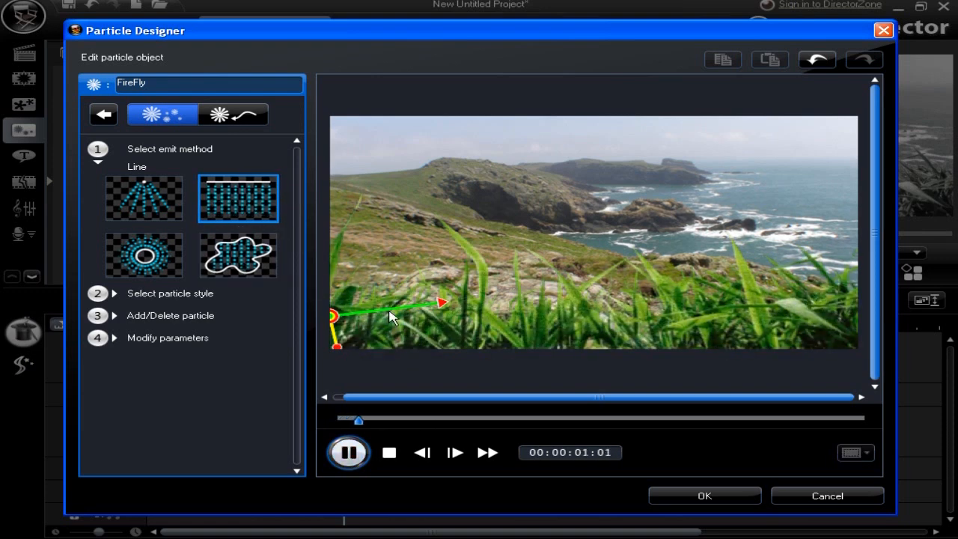
left_click(143, 199)
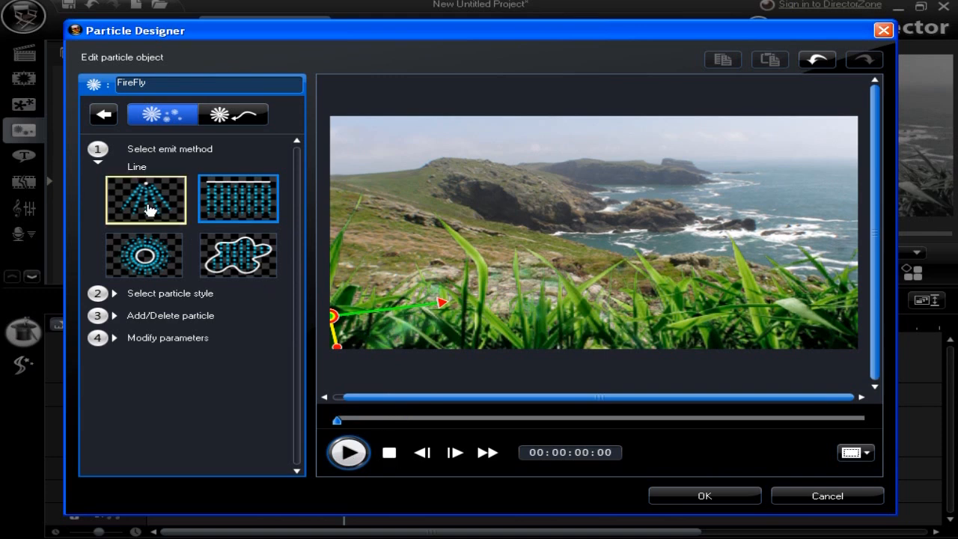
left_click(144, 254)
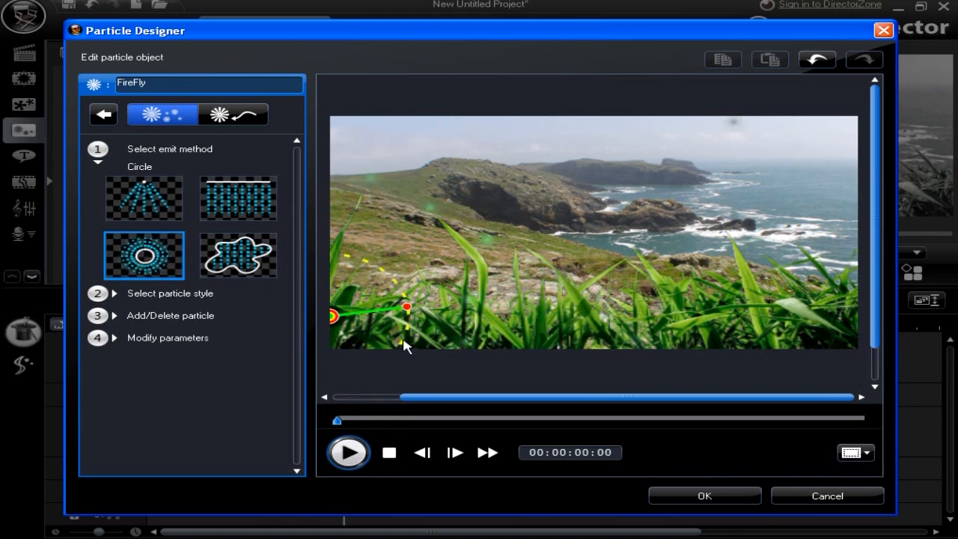
left_click(348, 452)
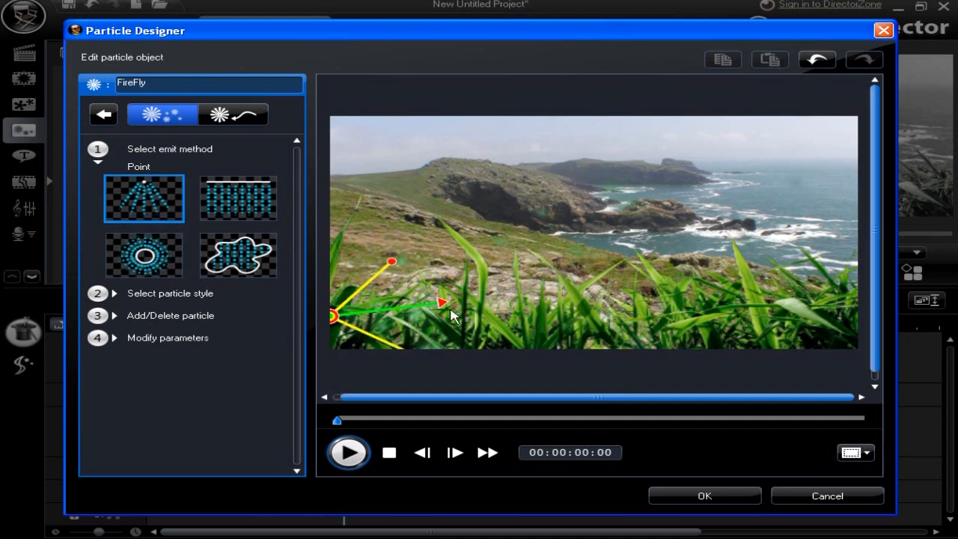
mouse_move(431, 328)
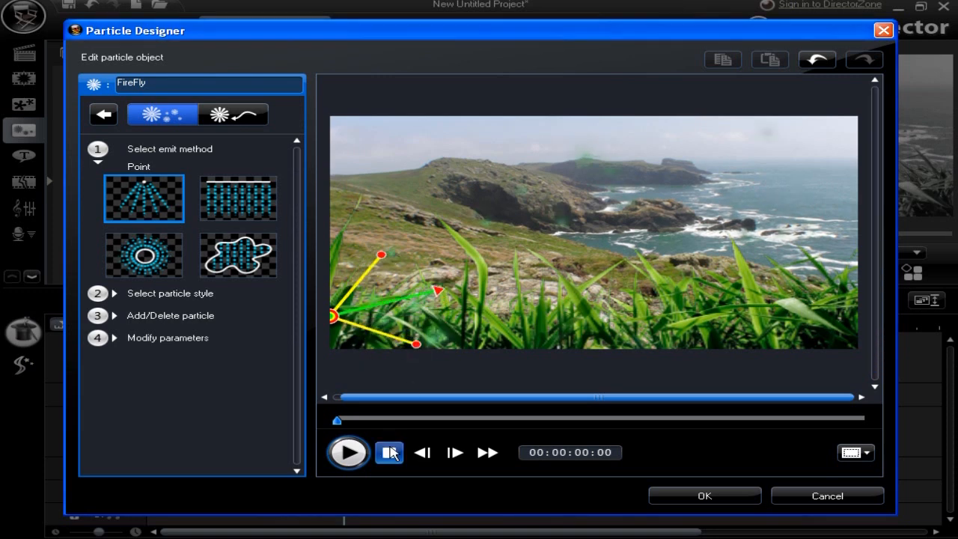
left_click(238, 255)
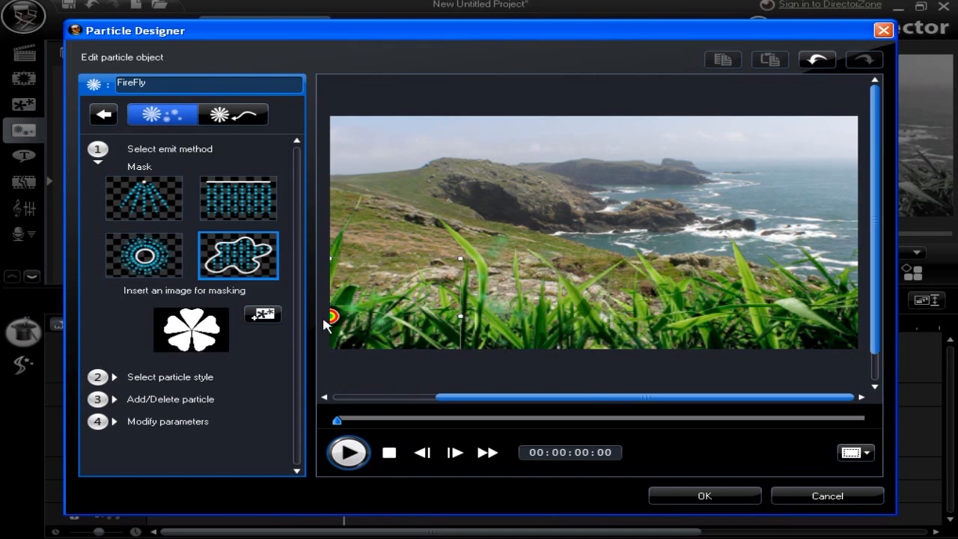
- Browse the default masks past the mask_001 flower, load the star mask, and preview
left_click(262, 313)
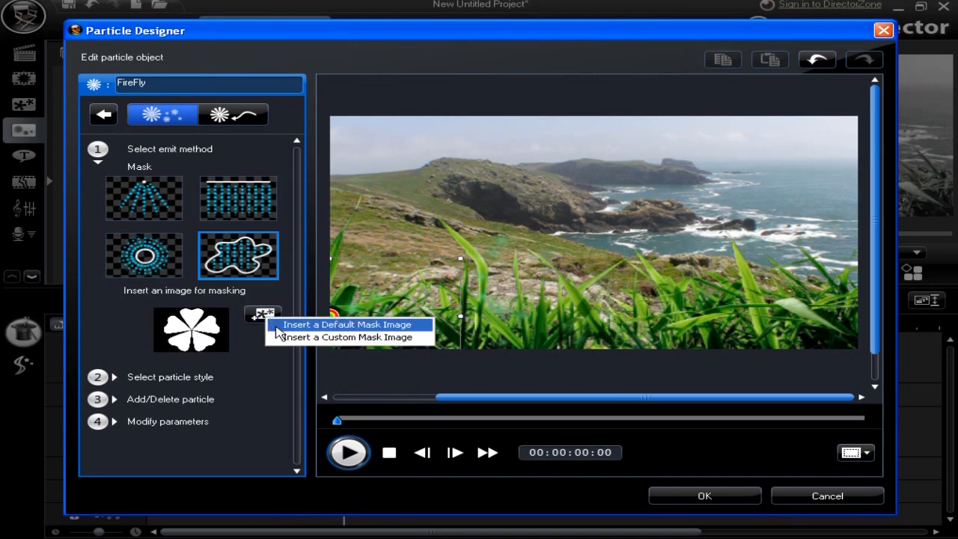
left_click(346, 324)
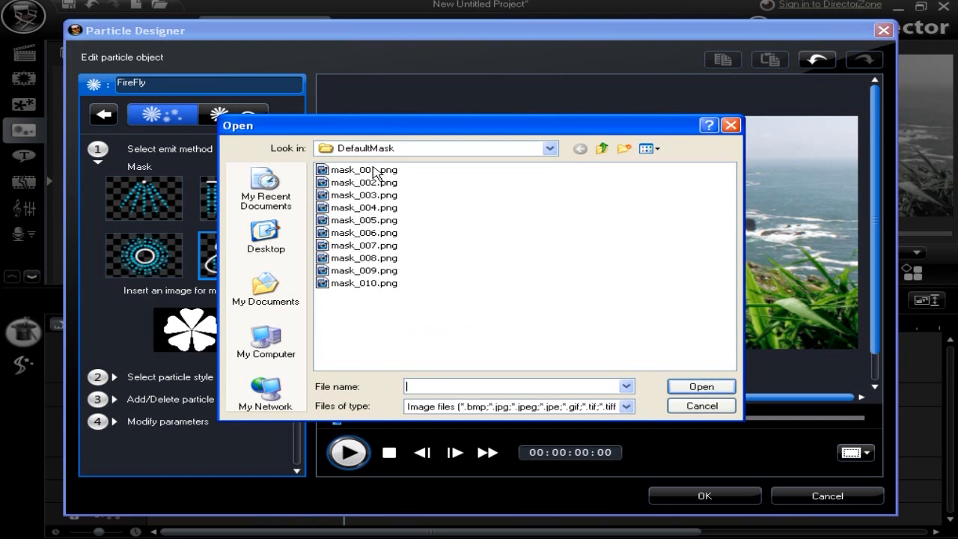
mouse_move(367, 178)
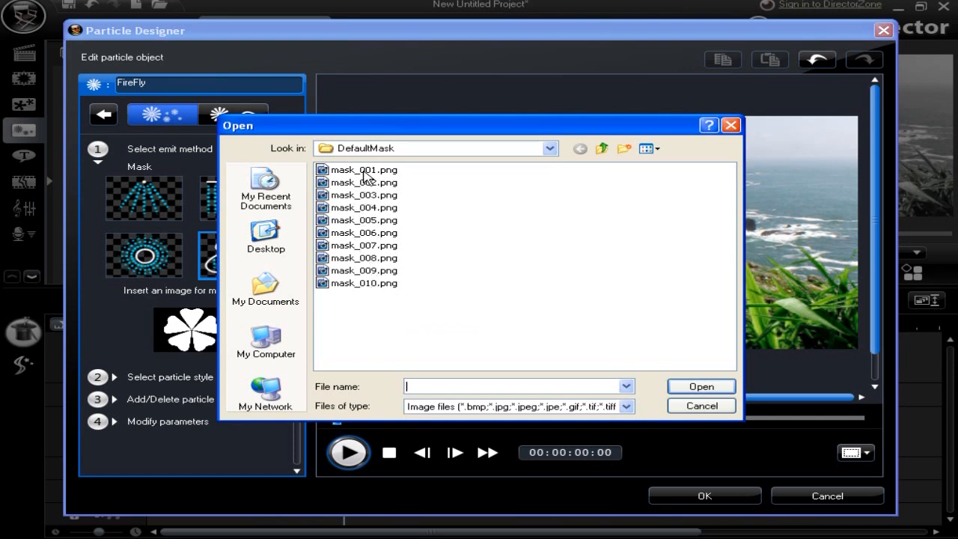
left_click(363, 169)
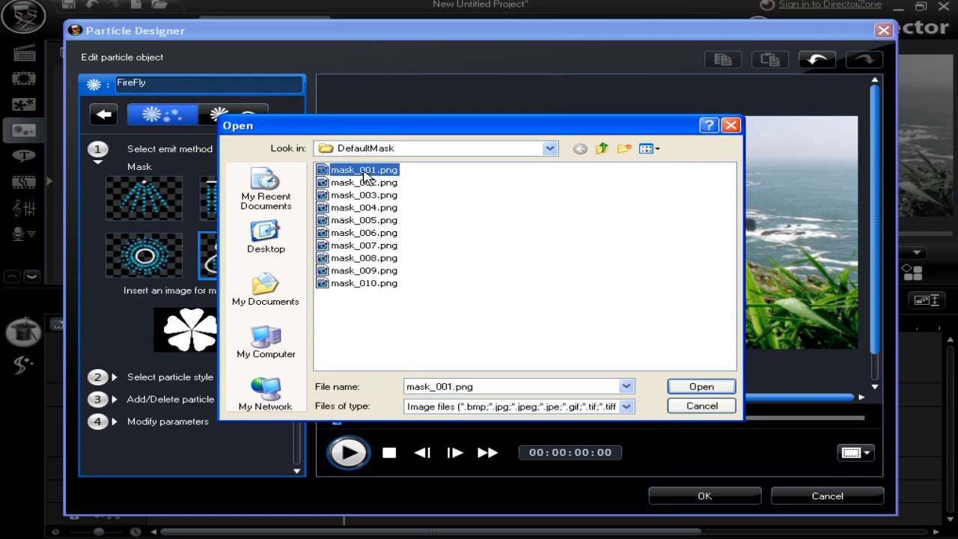
double_click(368, 170)
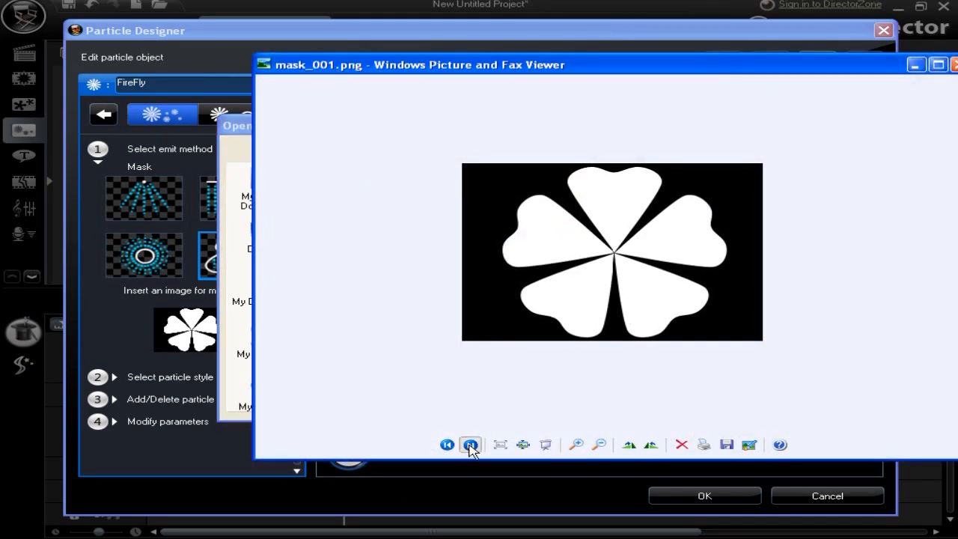
left_click(470, 445)
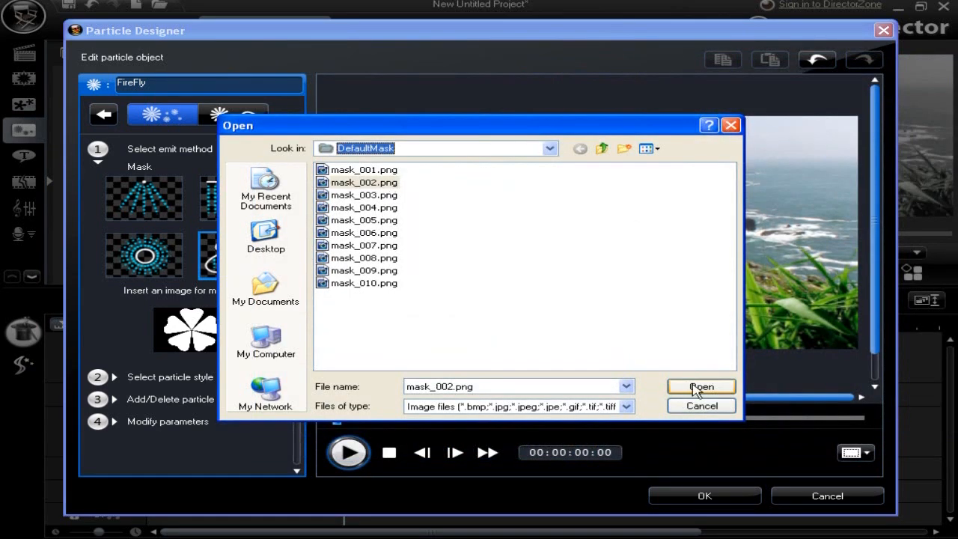
left_click(700, 386)
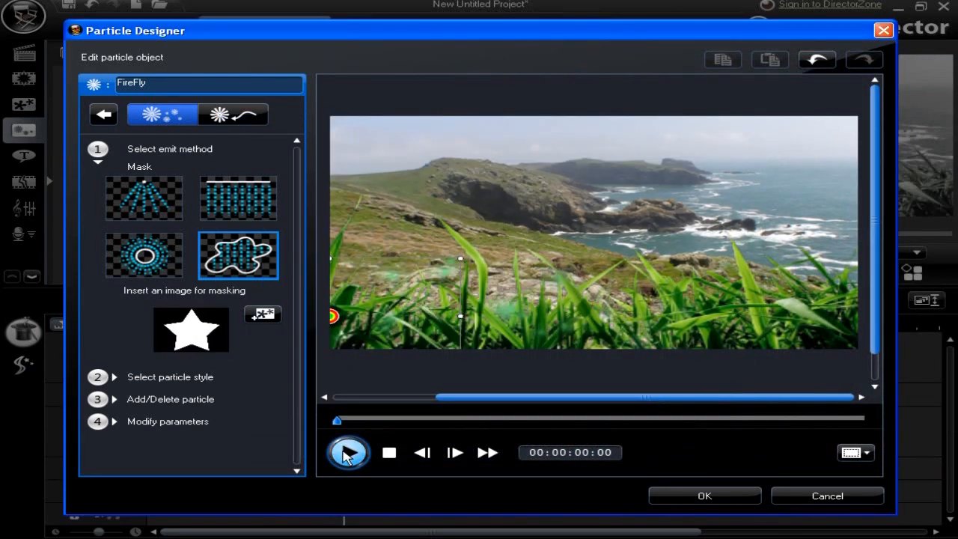
left_click(348, 453)
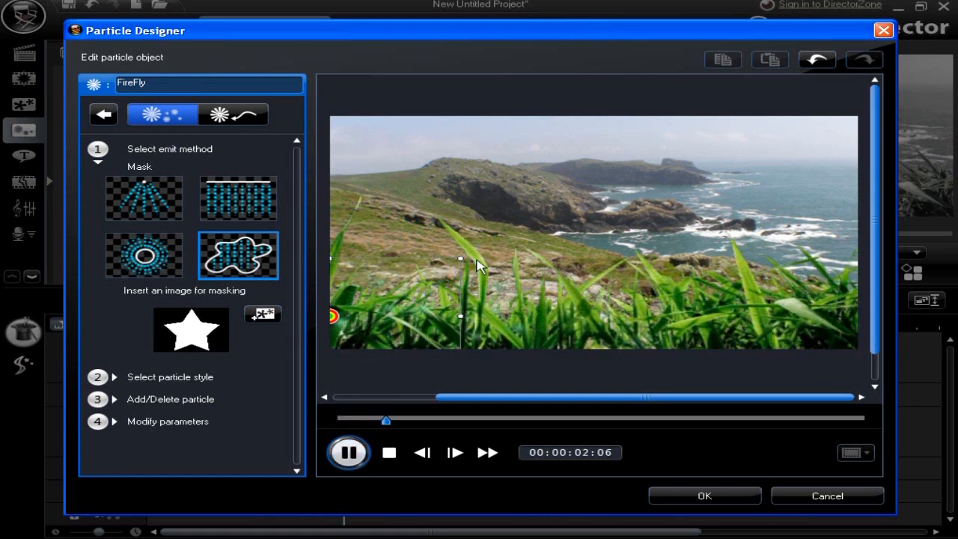
mouse_move(529, 333)
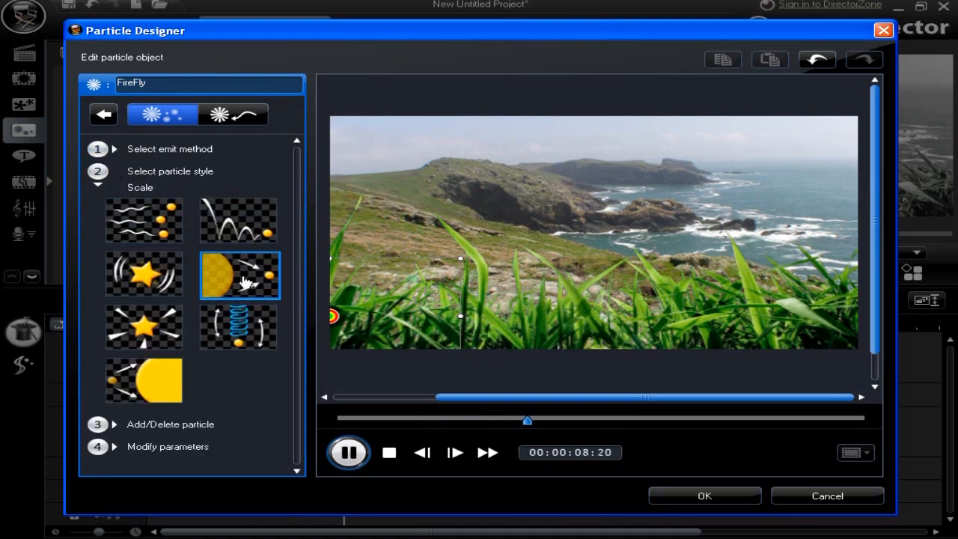
- Try the Spring style, switch FireFly to Spread, and collapse the particle style section
left_click(240, 328)
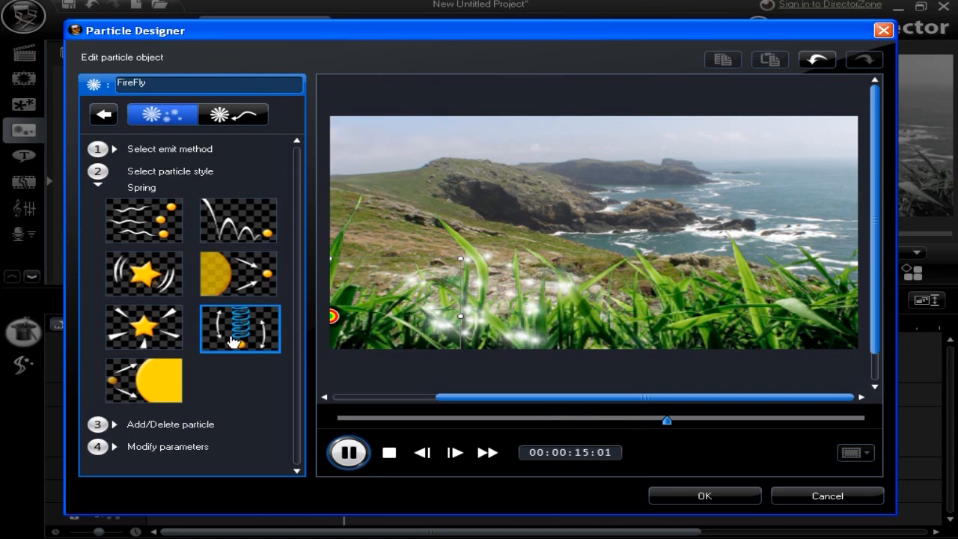
left_click(144, 382)
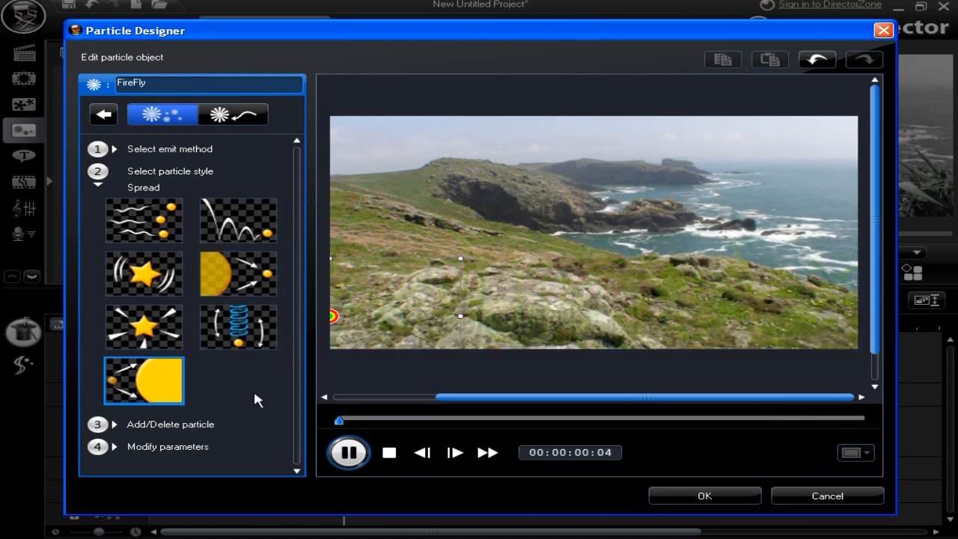
left_click(115, 171)
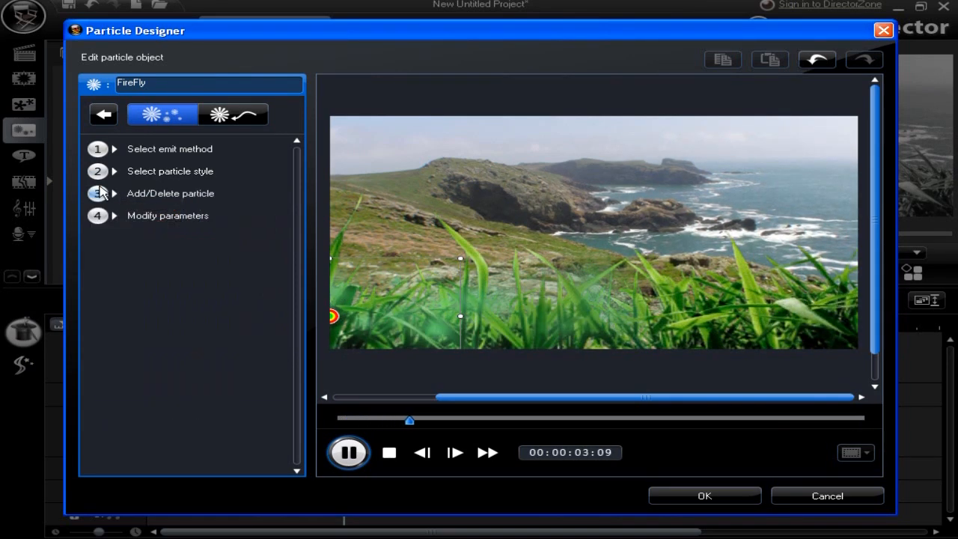
- Preview the available particle images and load leaf01.png as the particle image
left_click(116, 193)
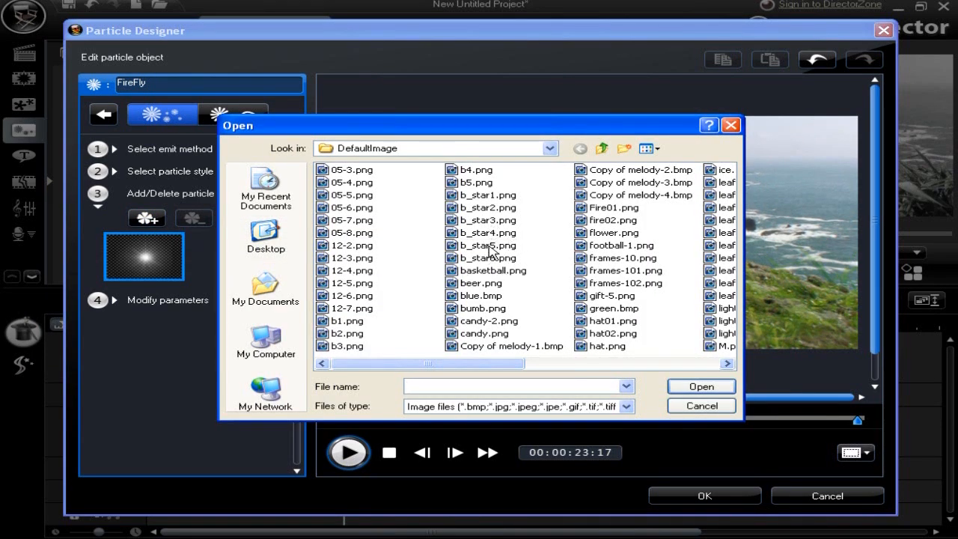
double_click(488, 244)
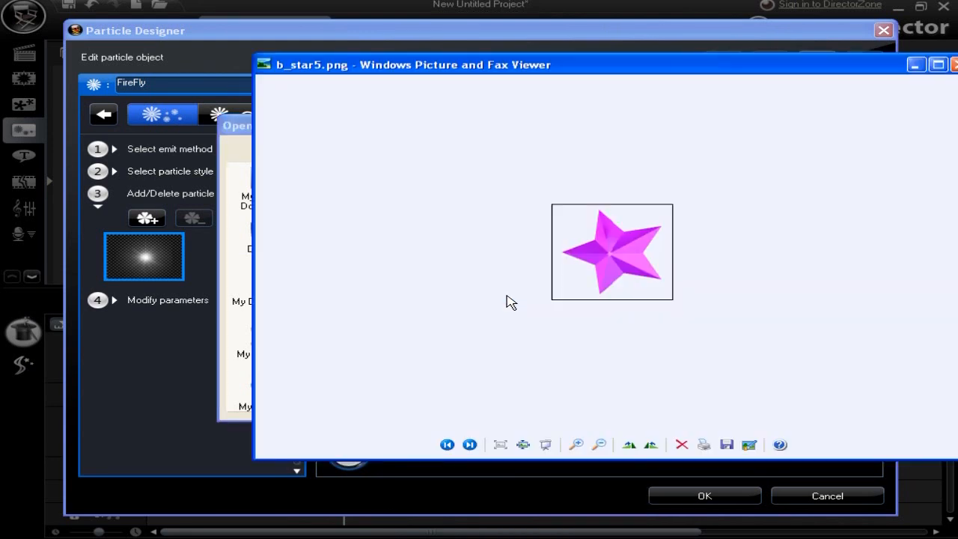
left_click(469, 444)
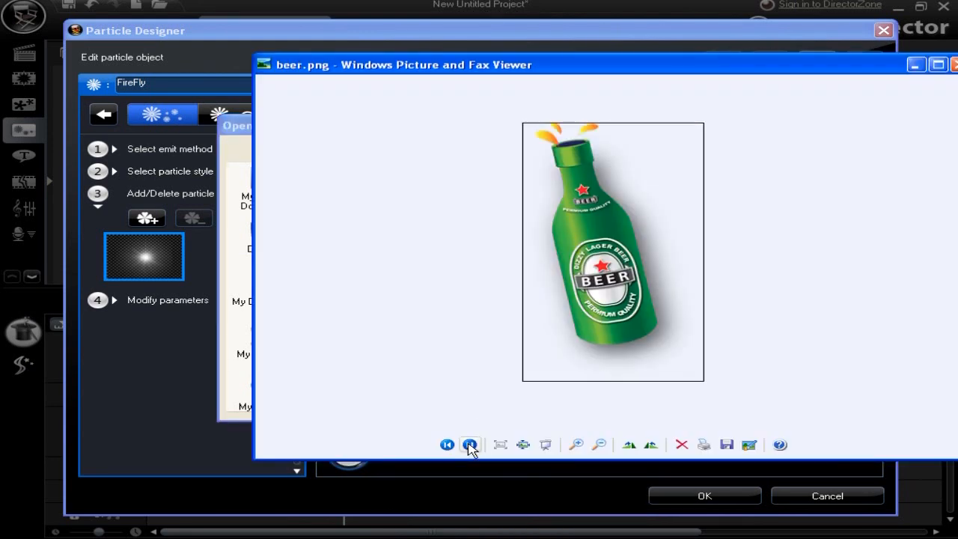
left_click(470, 445)
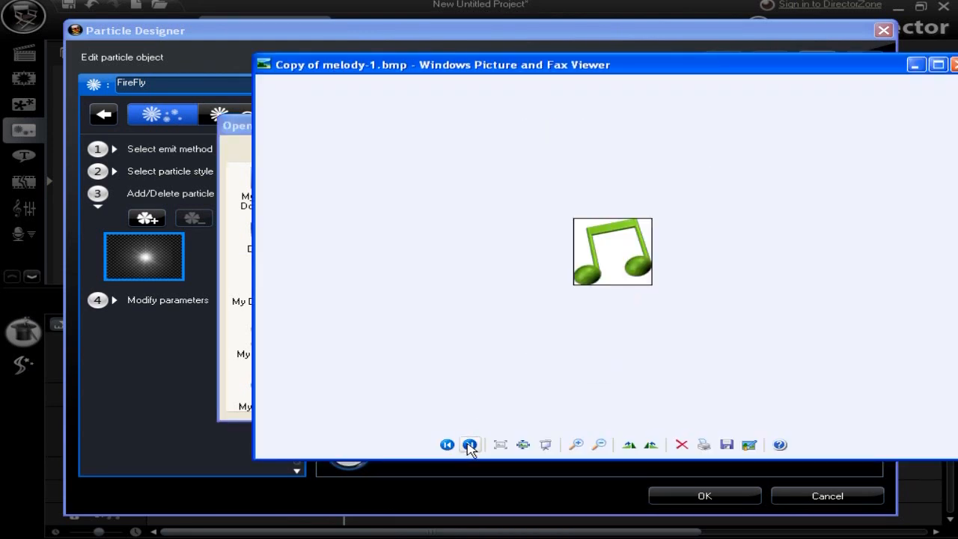
left_click(470, 445)
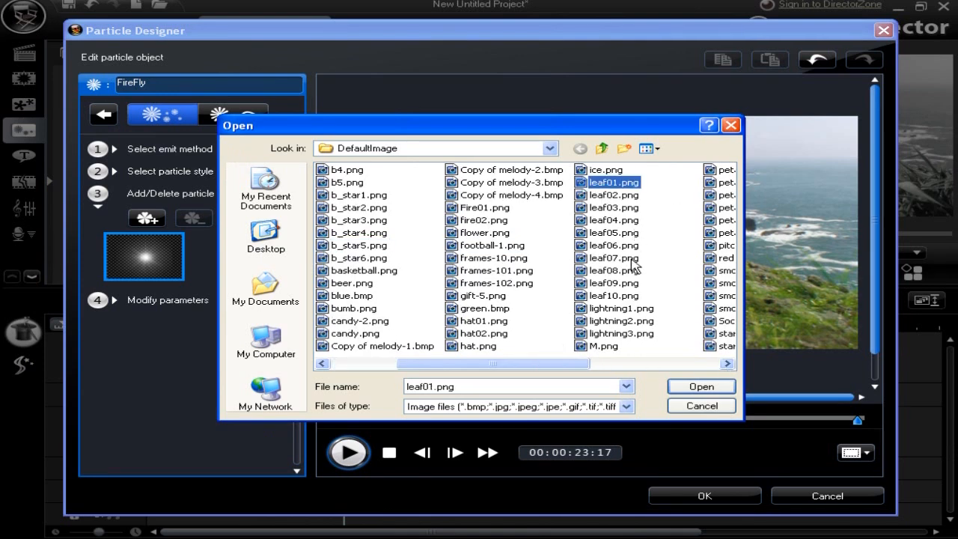
left_click(701, 387)
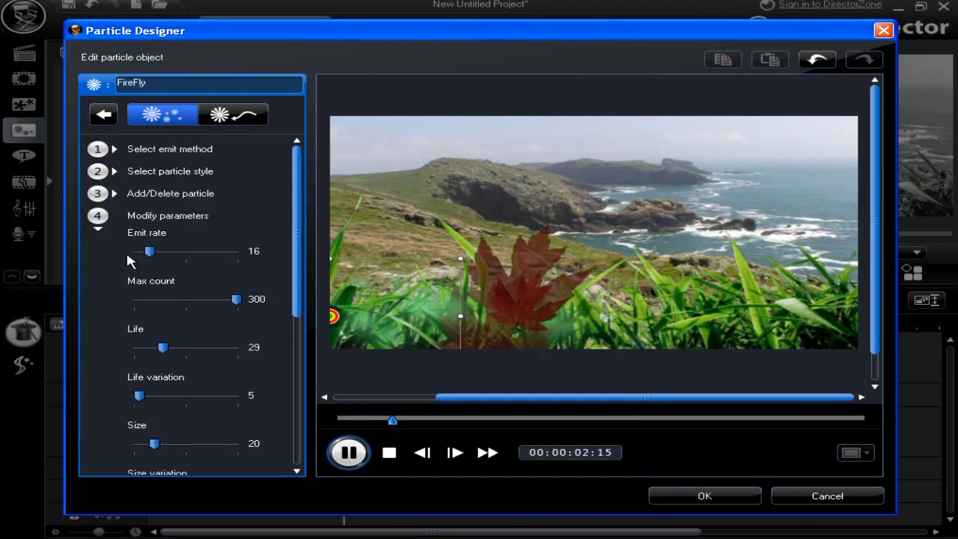
- Set emit rate to 11, max count to 54, life to 25 and life variation to 72
left_click_drag(148, 252, 186, 252)
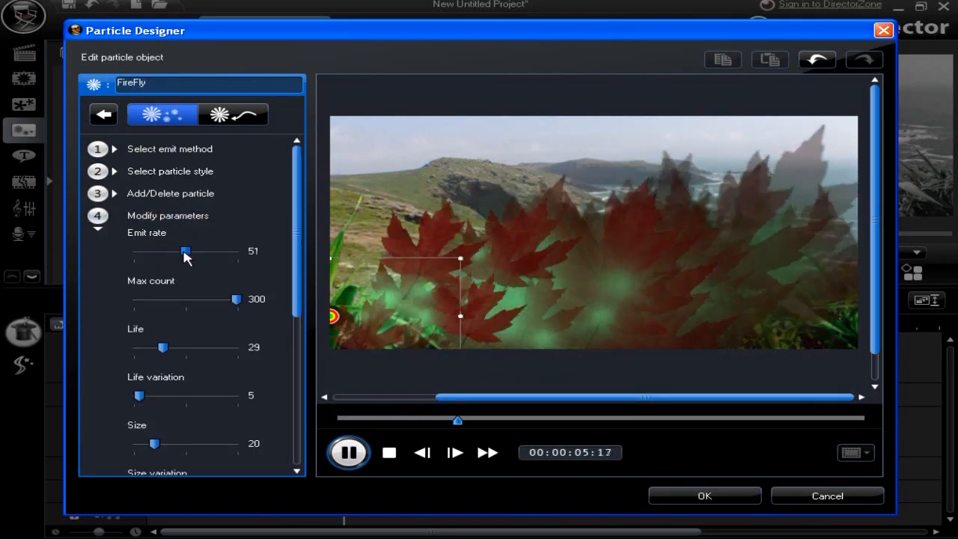
left_click_drag(185, 251, 170, 251)
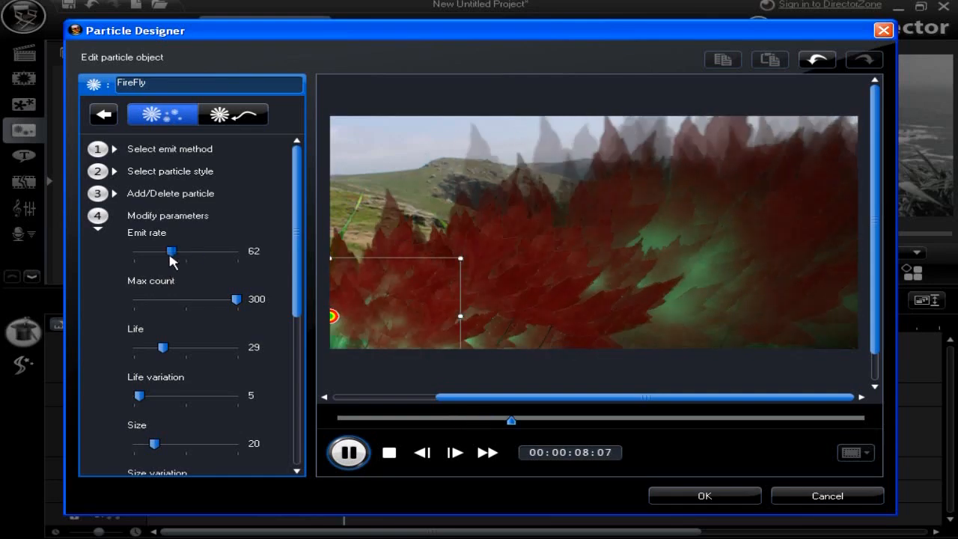
left_click_drag(170, 251, 145, 251)
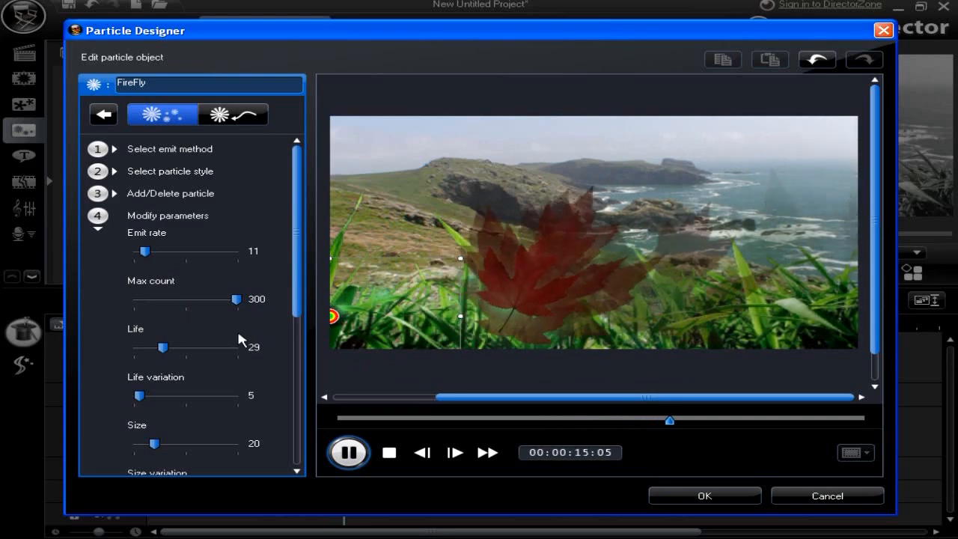
left_click_drag(236, 299, 170, 298)
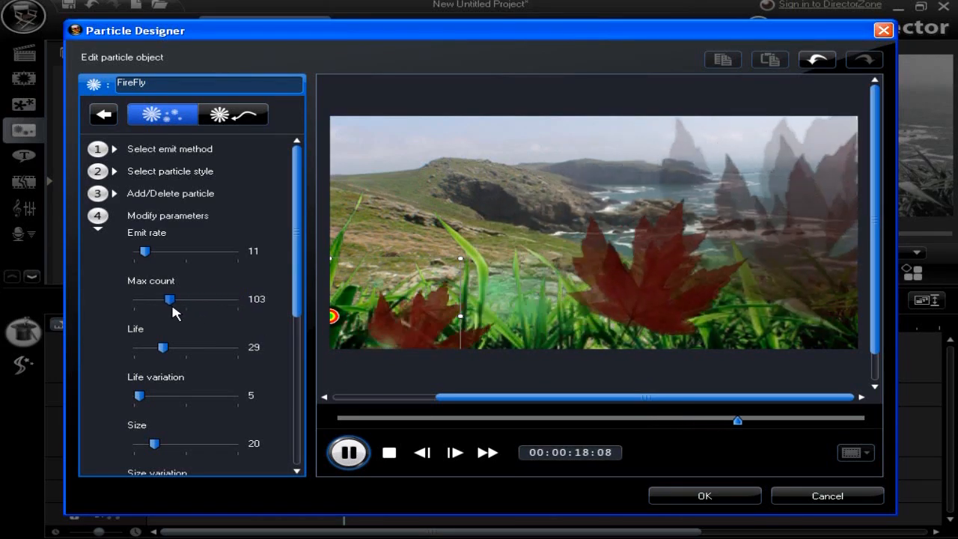
left_click_drag(172, 300, 152, 300)
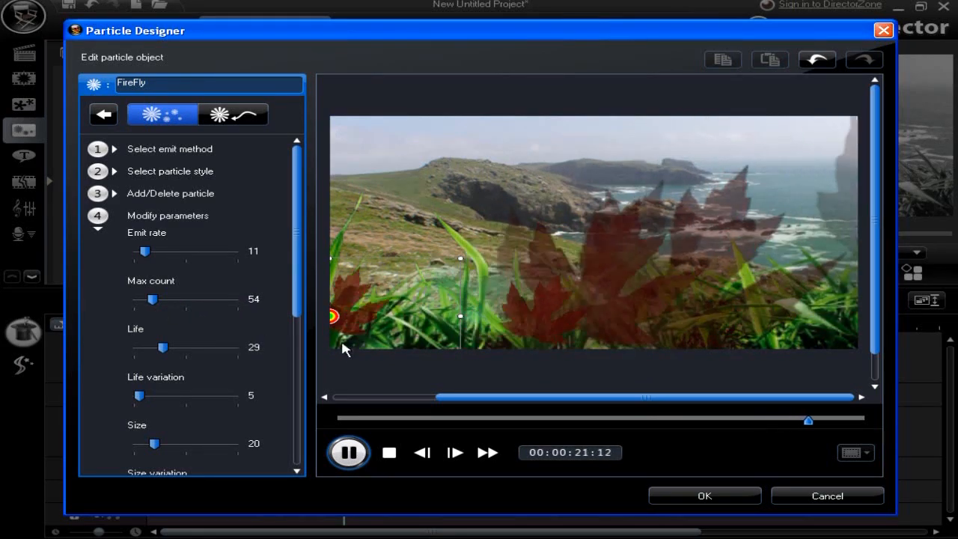
left_click_drag(166, 347, 192, 347)
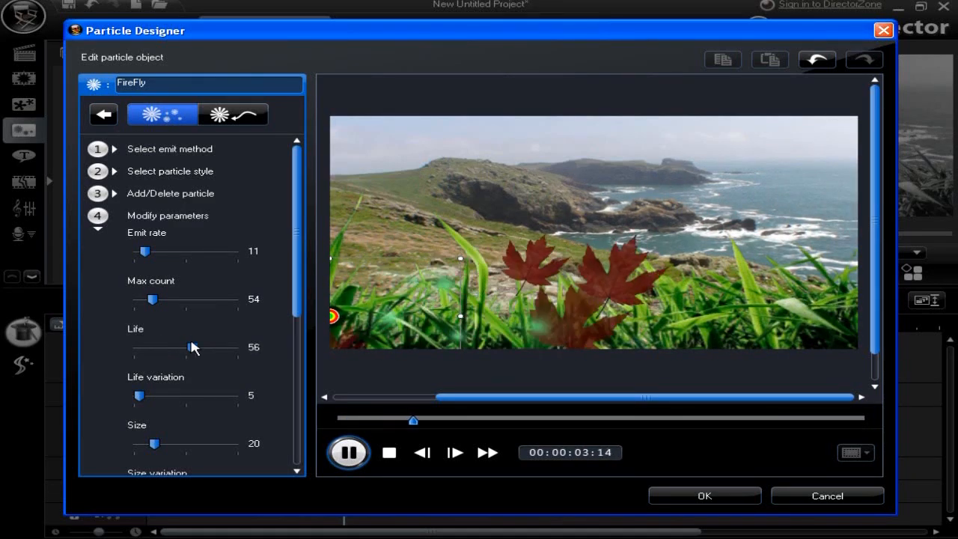
left_click_drag(191, 346, 231, 347)
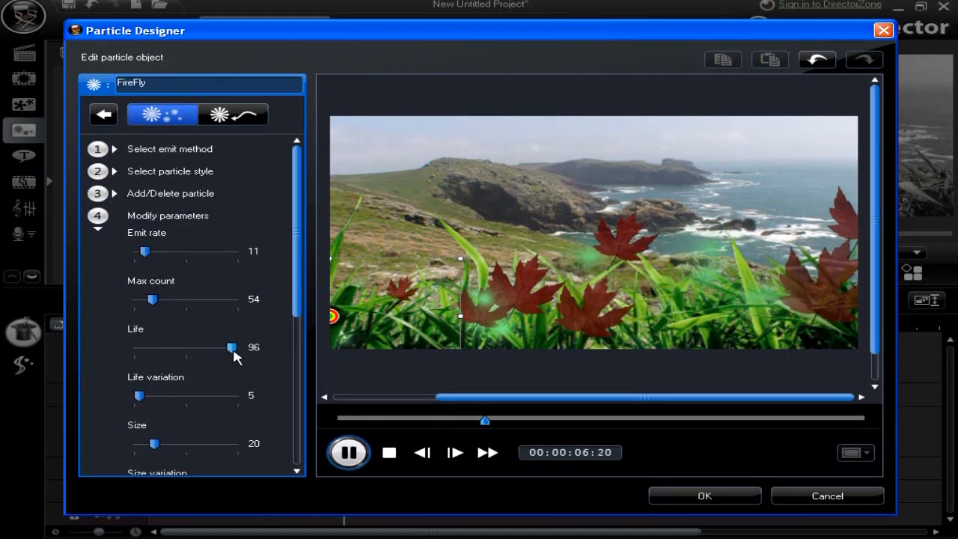
left_click_drag(230, 348, 155, 348)
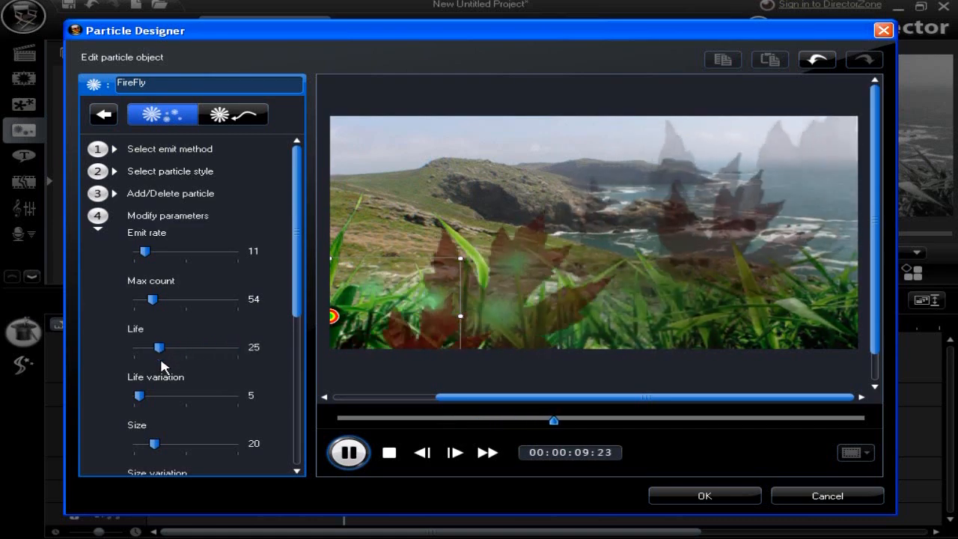
left_click_drag(137, 395, 224, 395)
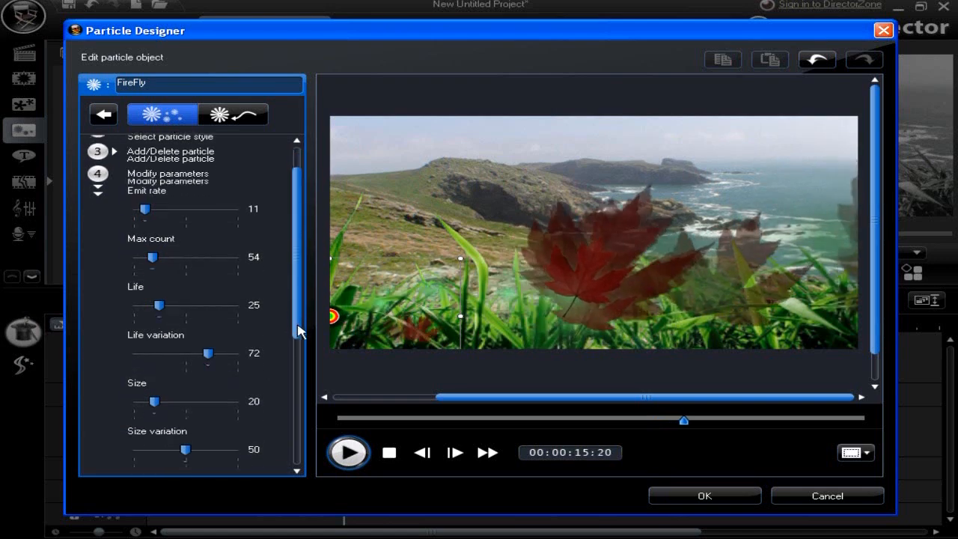
- Preview the leaves, then set size to 21 and size variation to 88
left_click(348, 452)
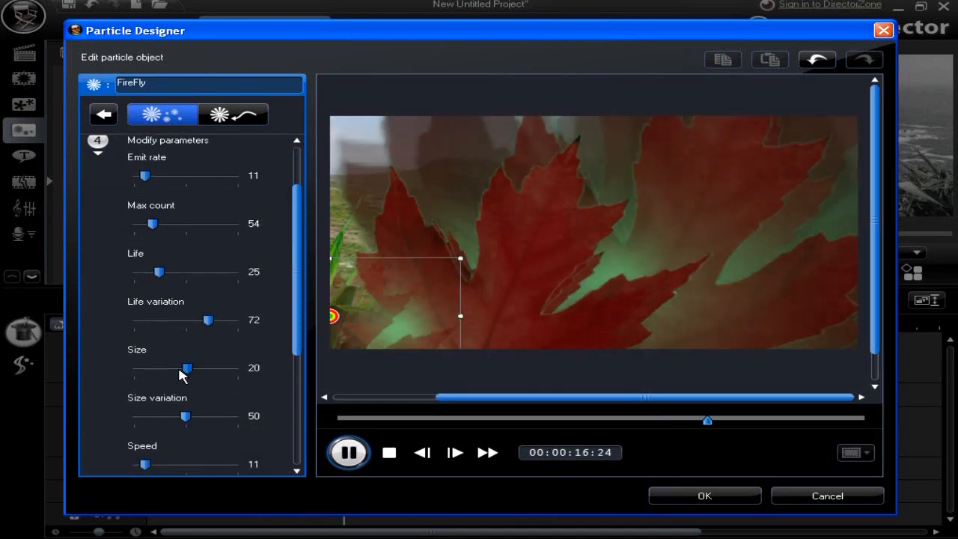
left_click_drag(187, 367, 189, 367)
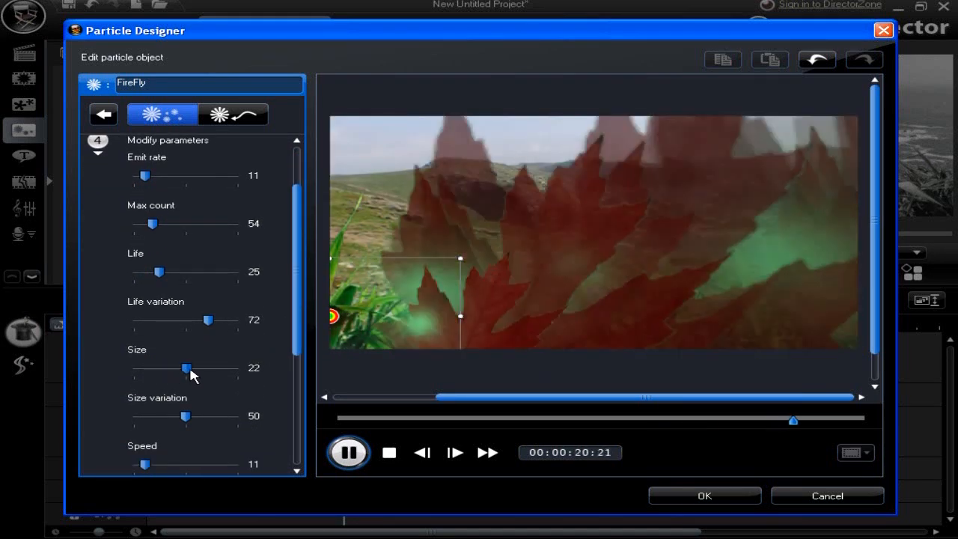
left_click_drag(186, 367, 152, 368)
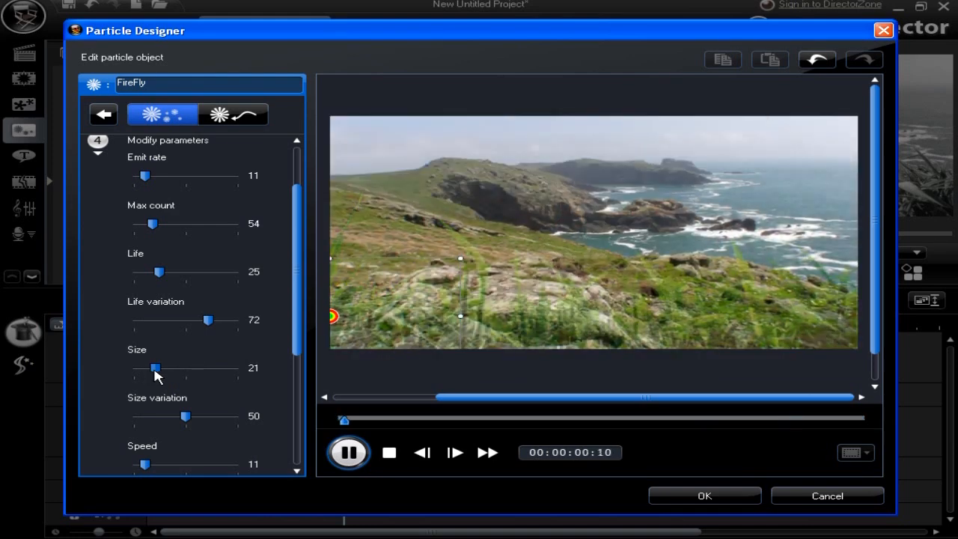
left_click_drag(186, 416, 214, 417)
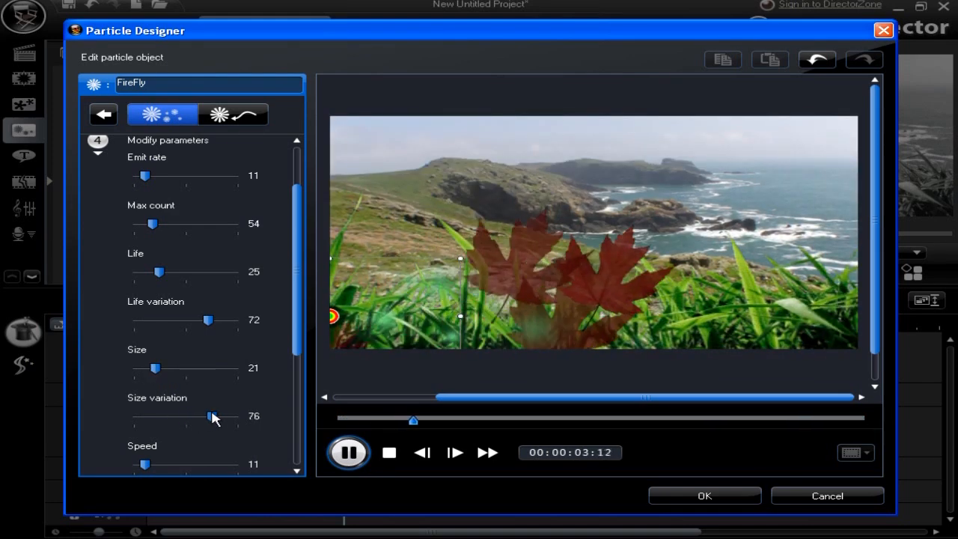
left_click_drag(211, 416, 228, 415)
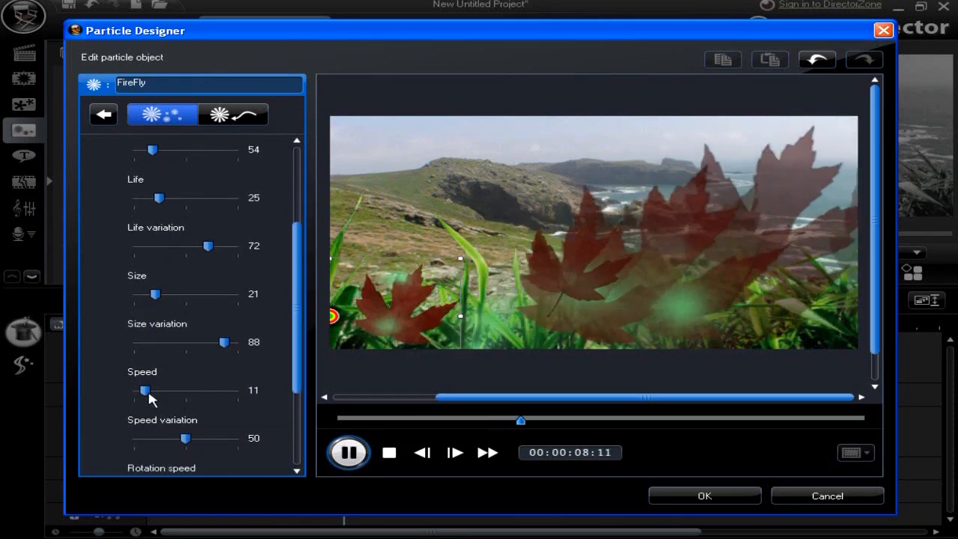
- Set leaf speed to 20, speed variation to 19 and rotation speed to -3.3
left_click_drag(147, 390, 139, 390)
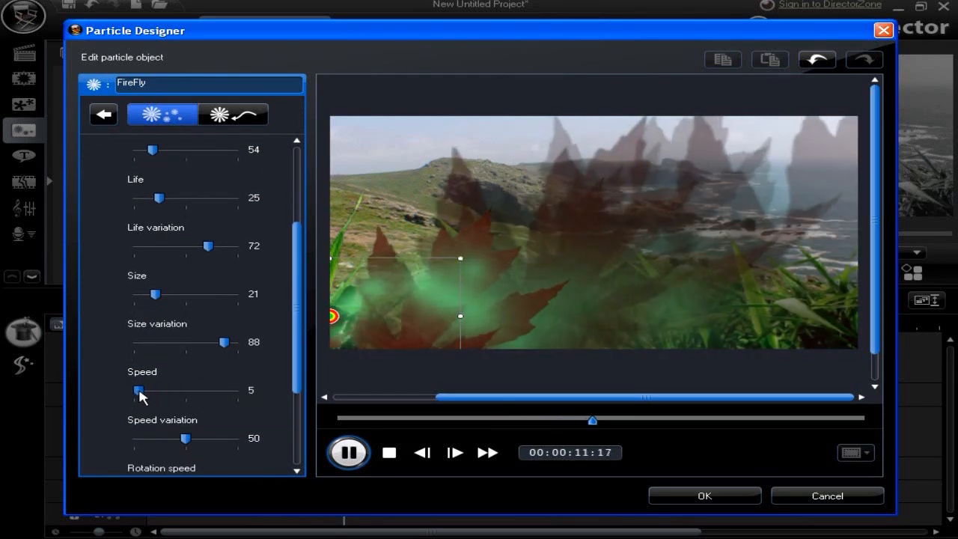
left_click_drag(139, 390, 187, 390)
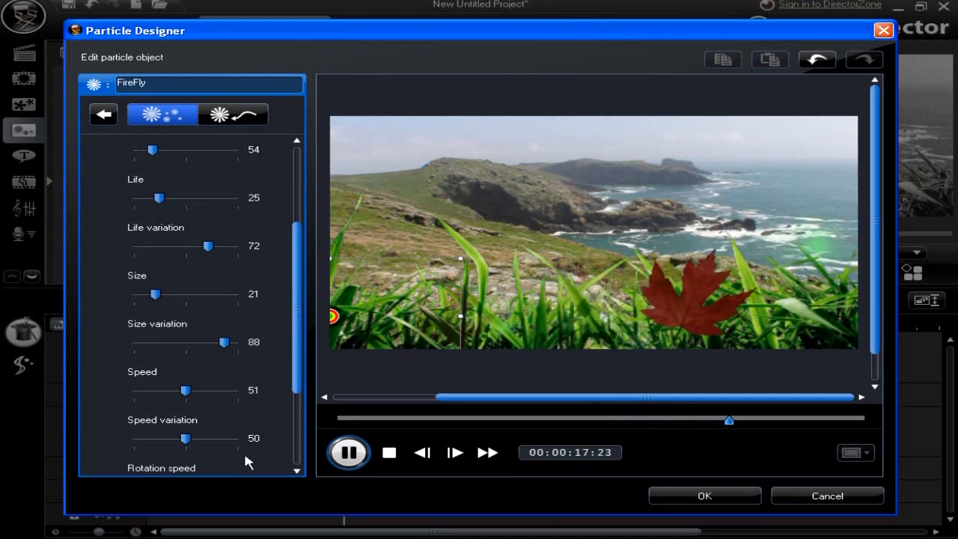
left_click_drag(185, 440, 167, 440)
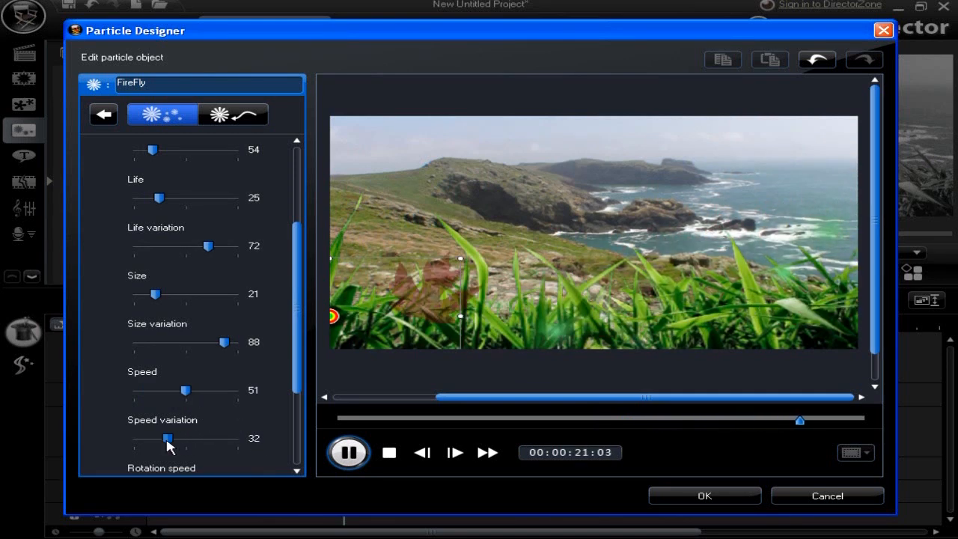
left_click_drag(161, 438, 202, 438)
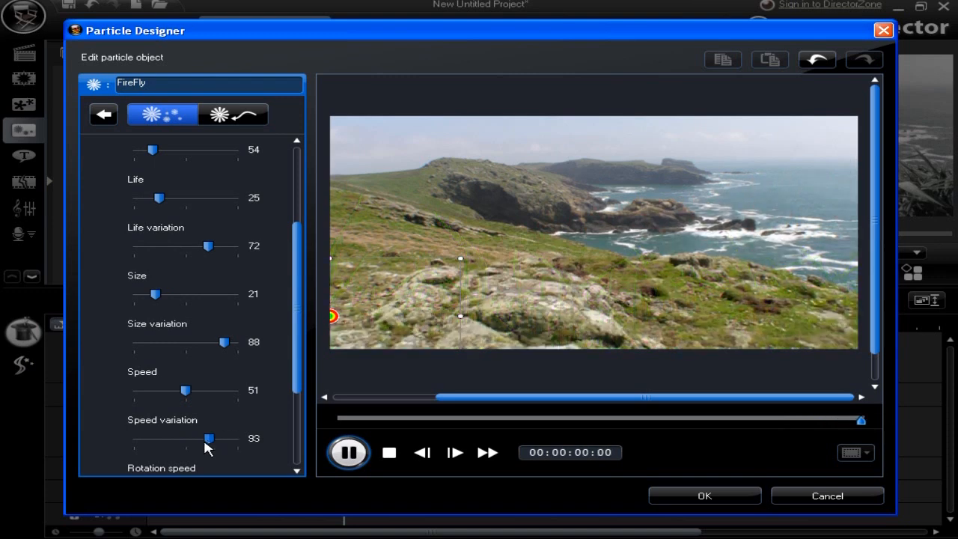
left_click_drag(205, 438, 153, 438)
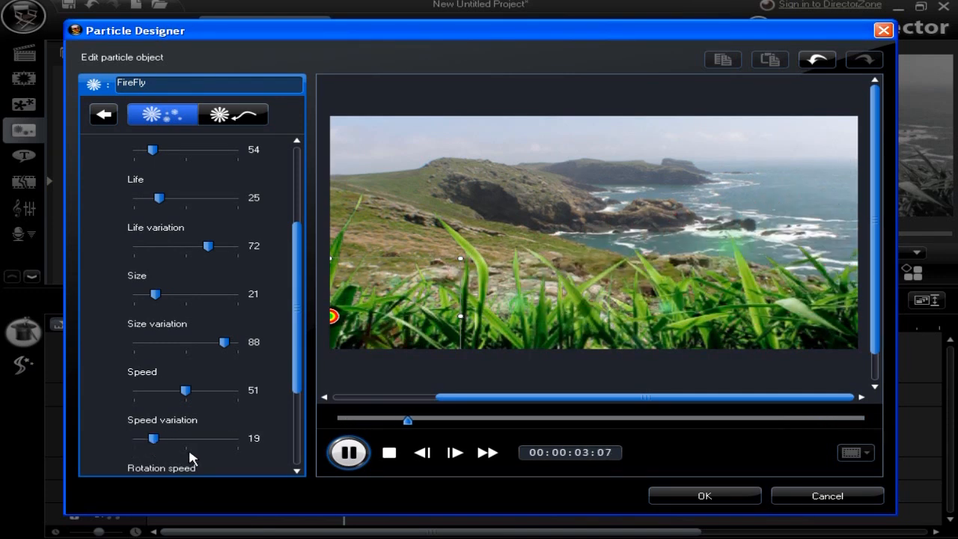
scroll("down", 3)
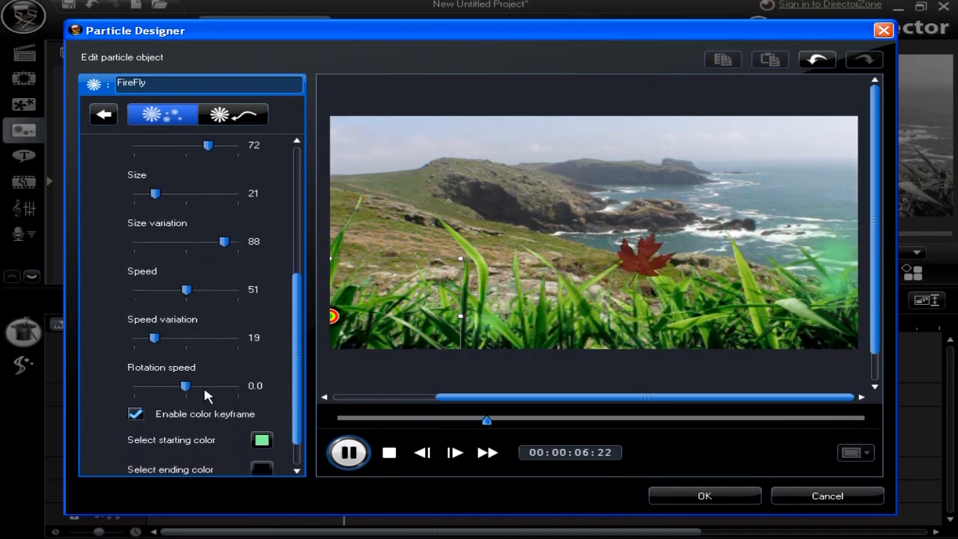
left_click_drag(187, 290, 208, 290)
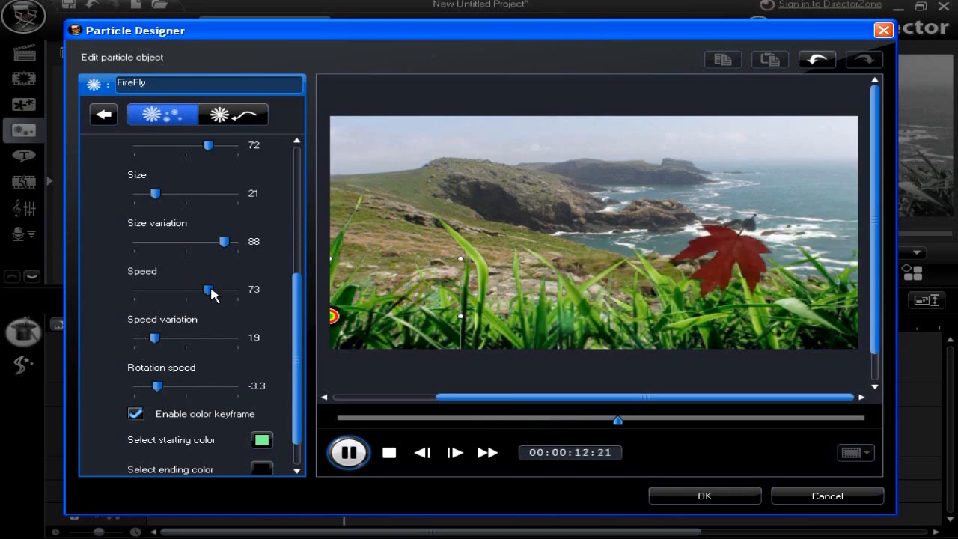
left_click_drag(207, 290, 155, 290)
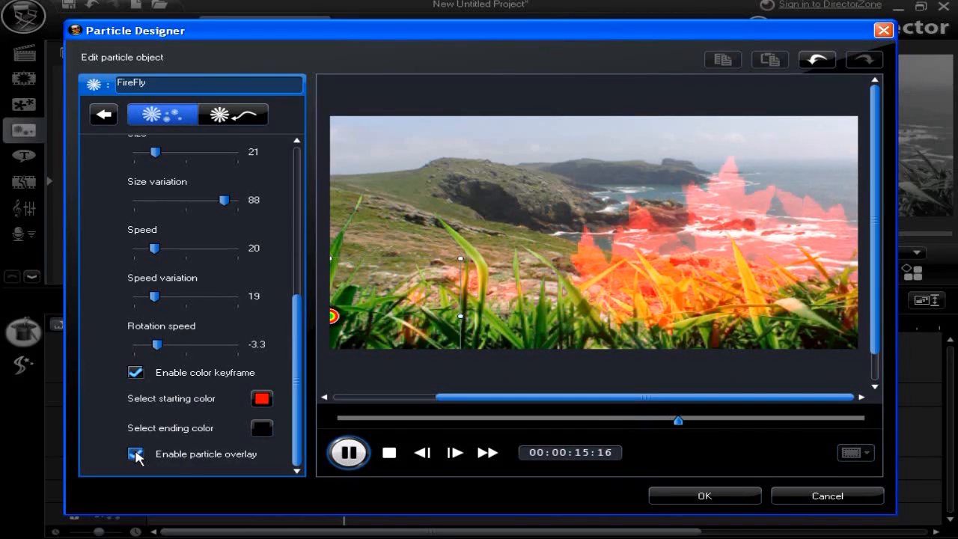
- Try zigzag, tall wave and spiral path presets, then apply the simple curved arc
left_click(233, 115)
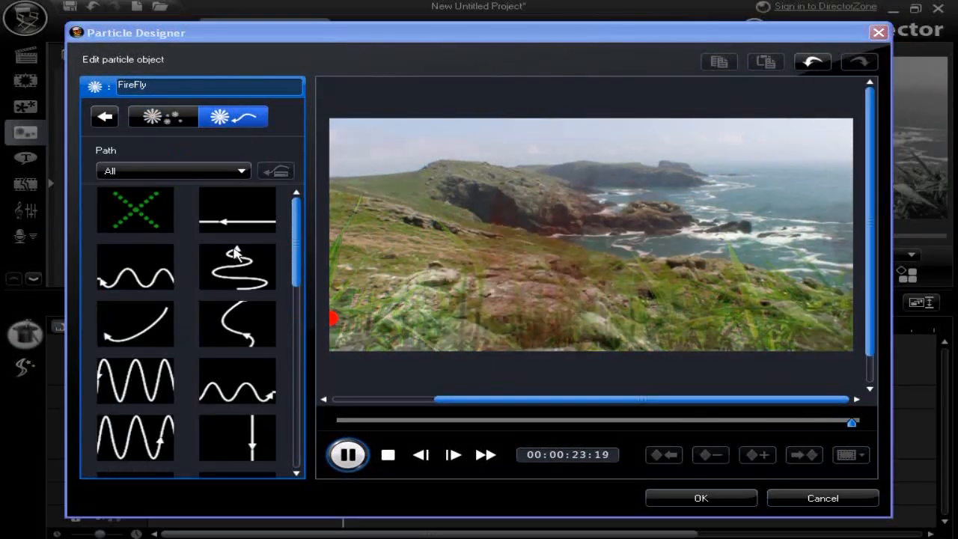
left_click(238, 267)
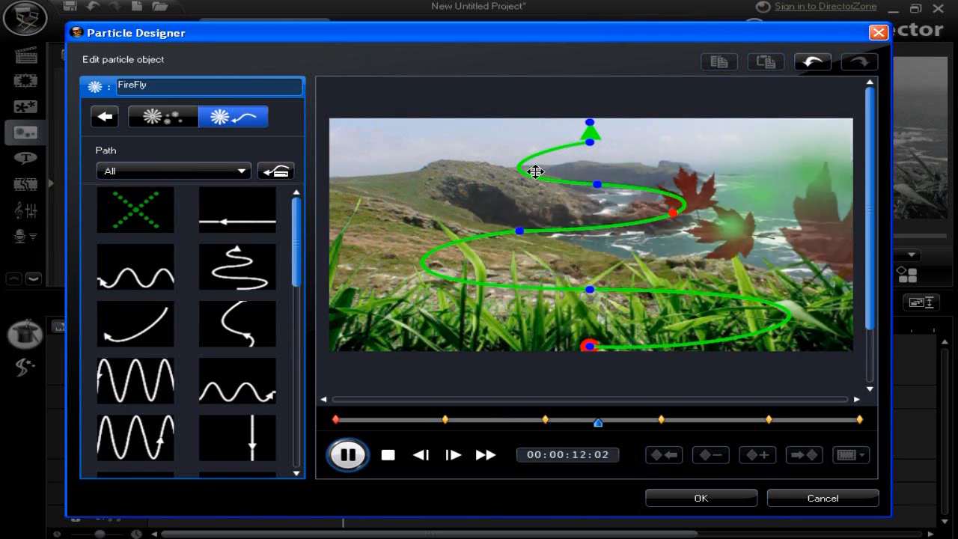
left_click(136, 382)
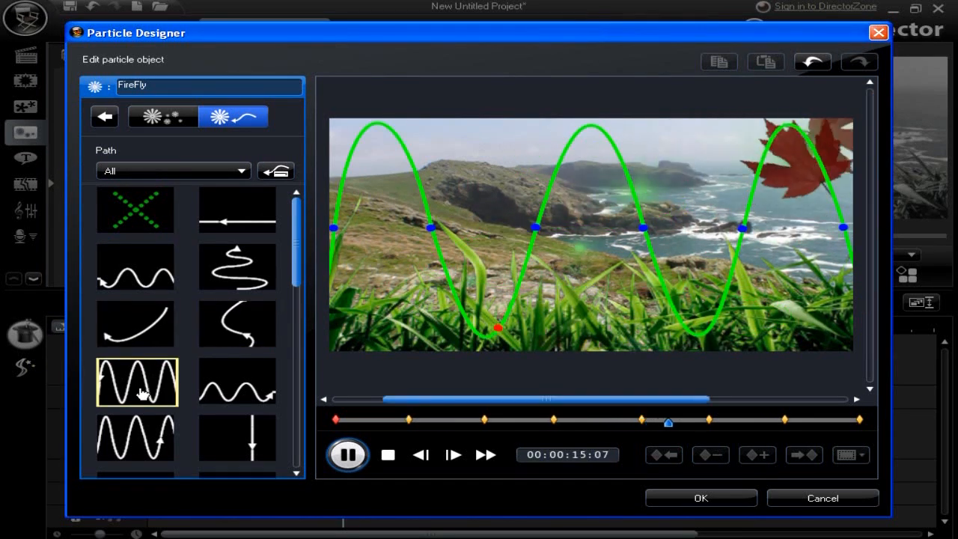
left_click(237, 324)
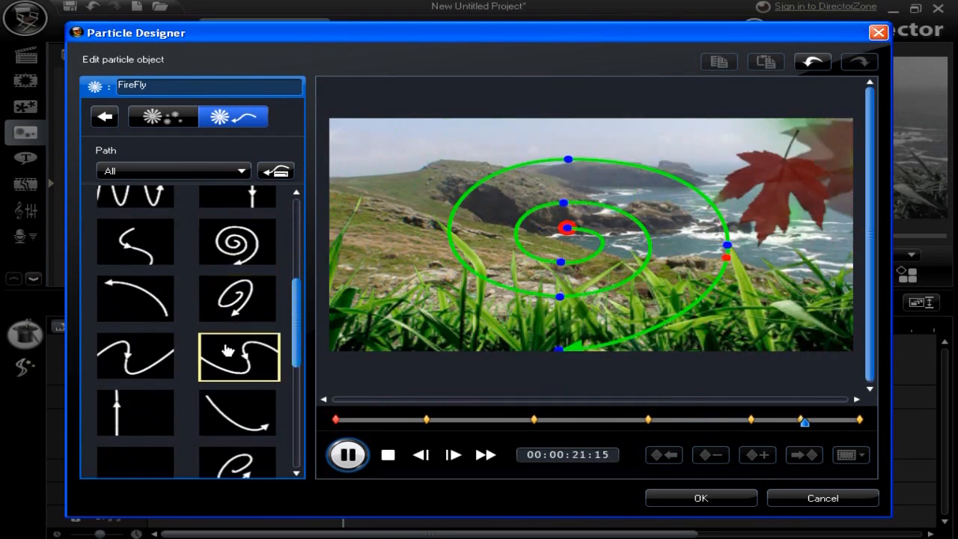
left_click(137, 413)
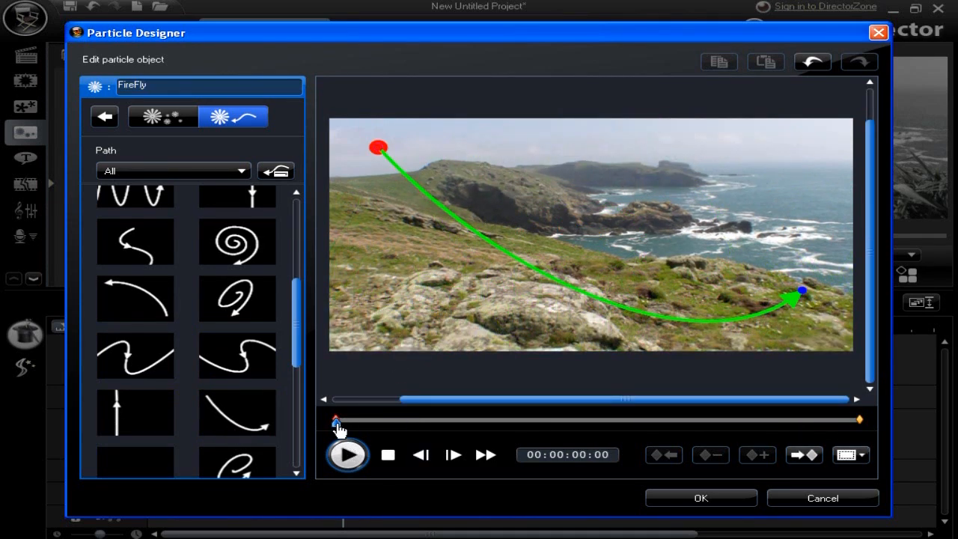
- Add a path keyframe, drag a point up toward the top, and scrub to preview
left_click(757, 454)
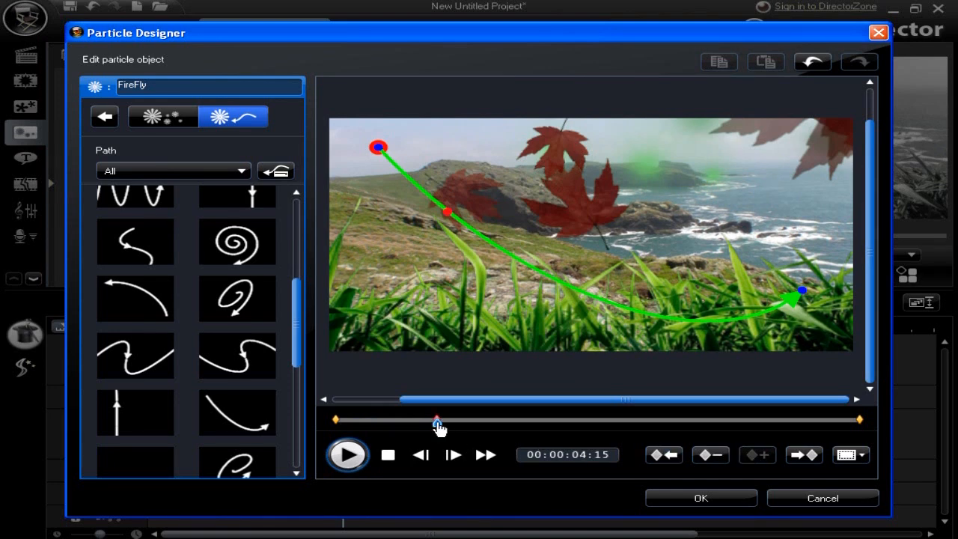
left_click_drag(437, 420, 621, 420)
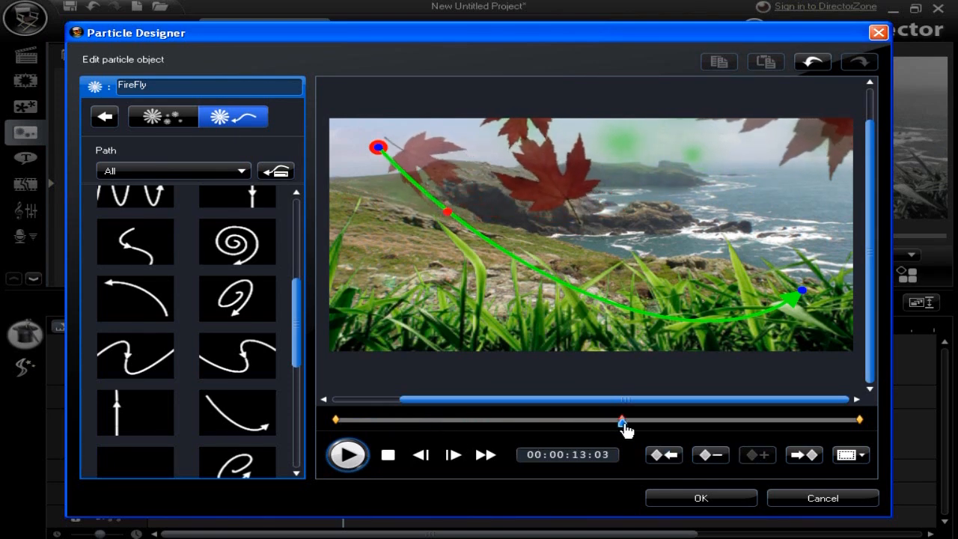
left_click_drag(622, 422, 476, 422)
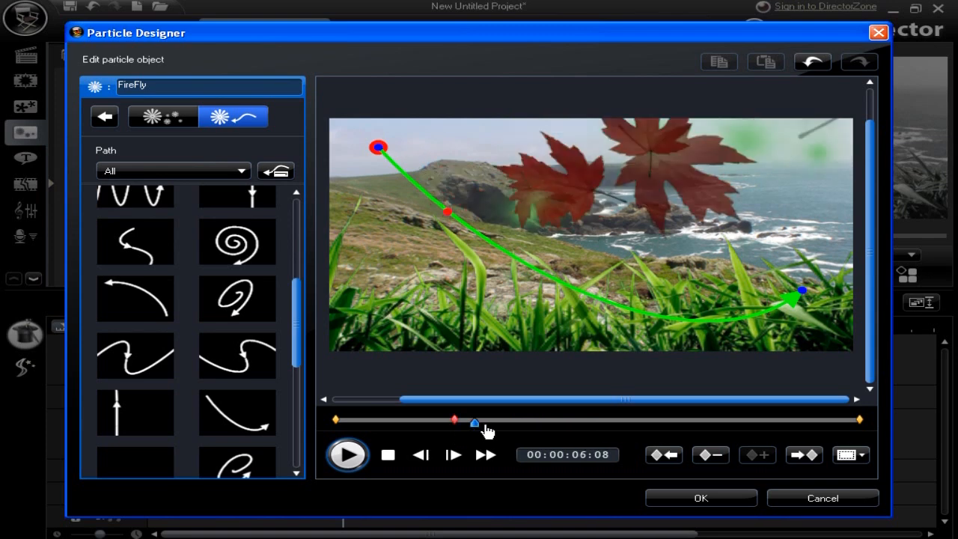
left_click(757, 454)
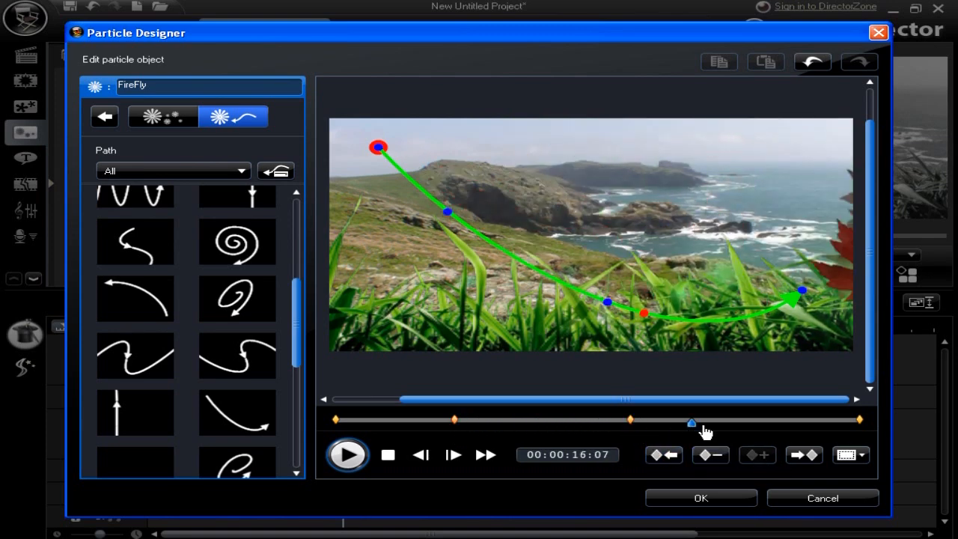
left_click_drag(691, 423, 766, 422)
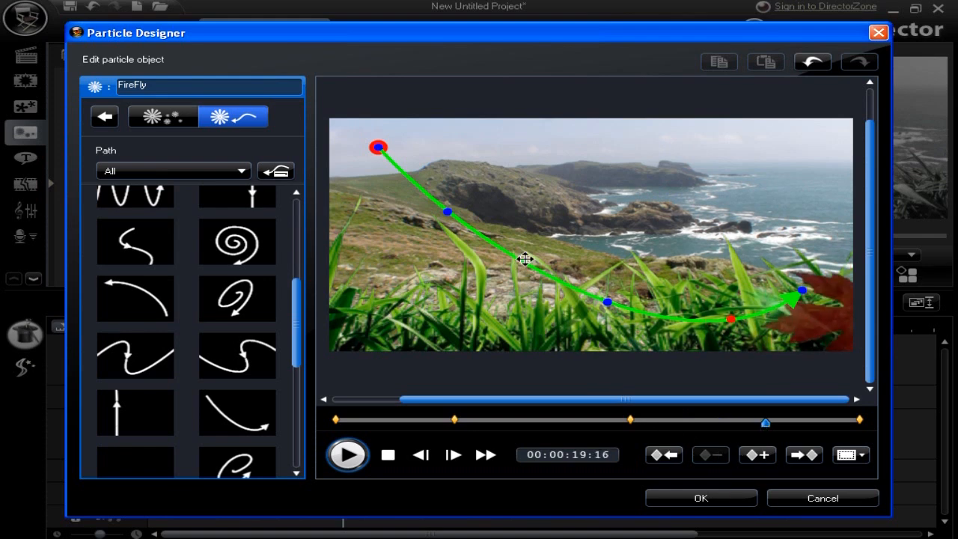
left_click_drag(526, 260, 616, 163)
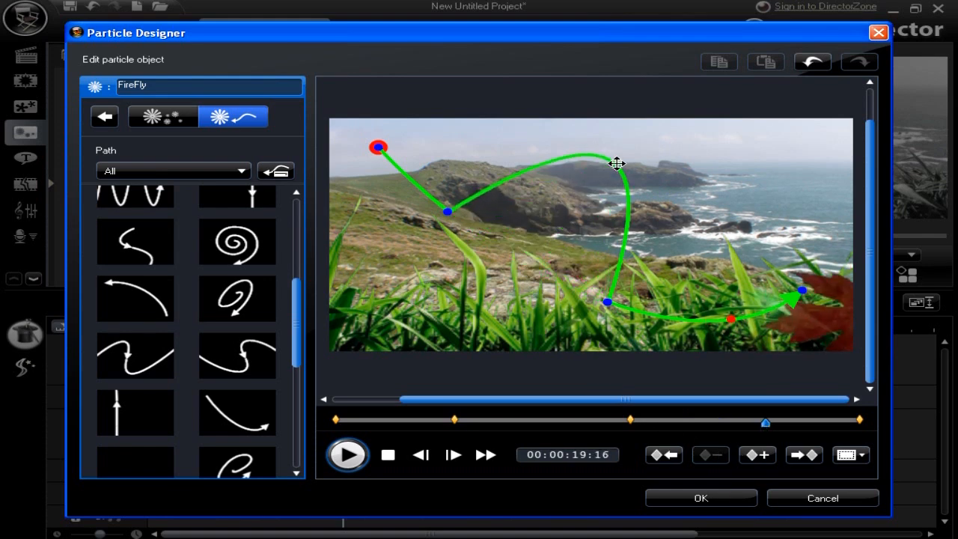
mouse_move(558, 449)
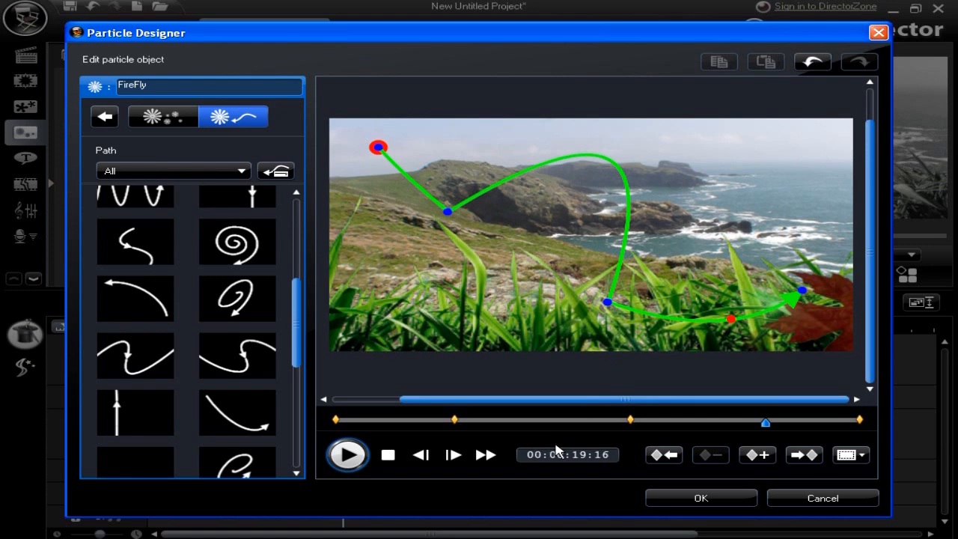
left_click_drag(766, 421, 627, 421)
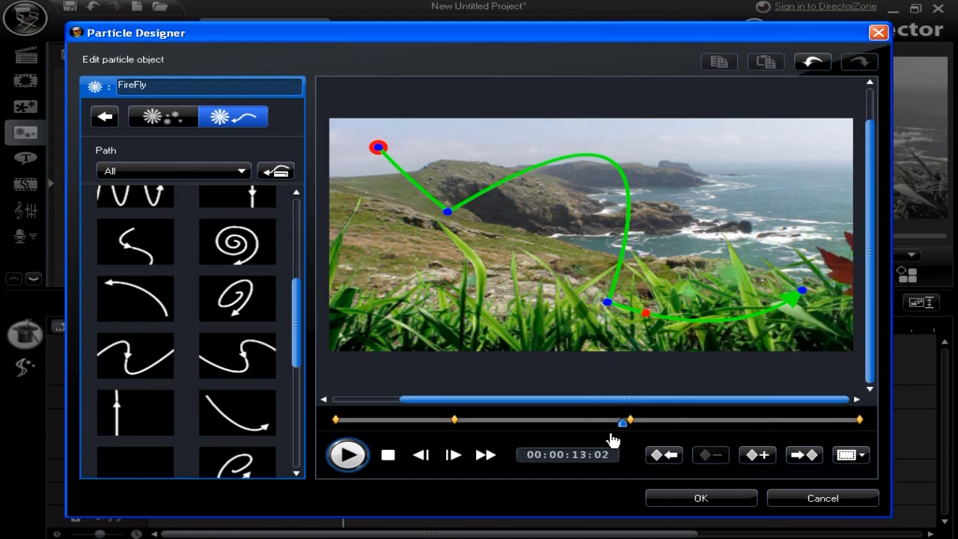
left_click(348, 454)
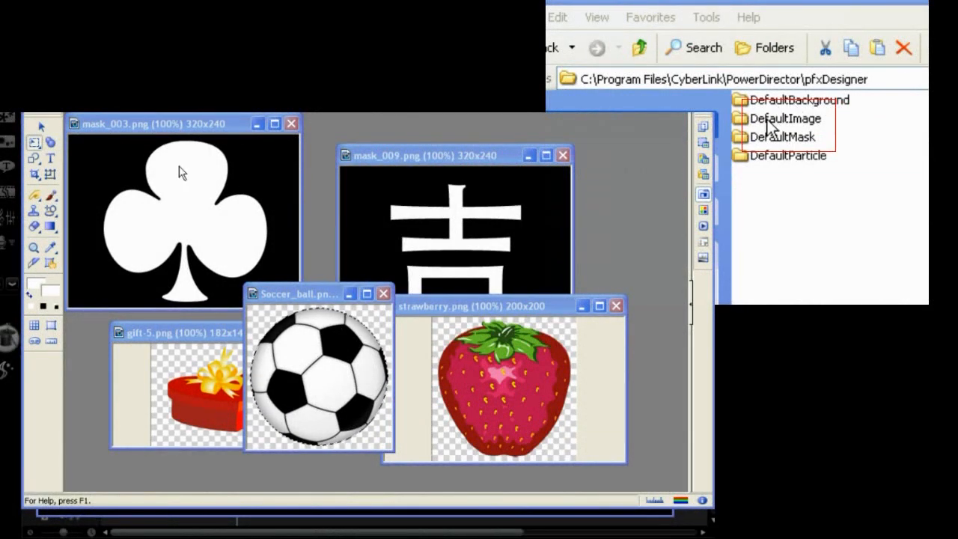
mouse_move(329, 297)
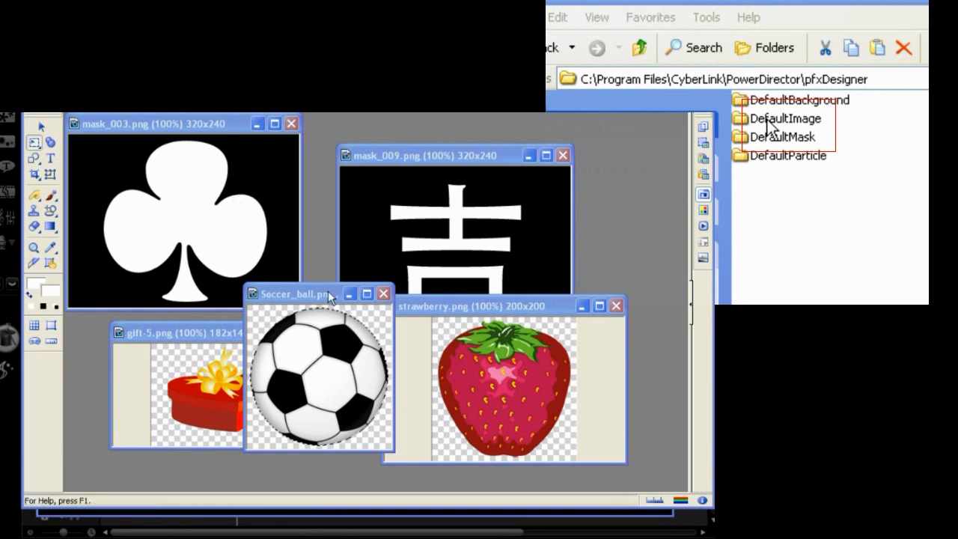
- Move the soccer ball image window aside and select the DefaultImage folder
left_click_drag(296, 293, 183, 241)
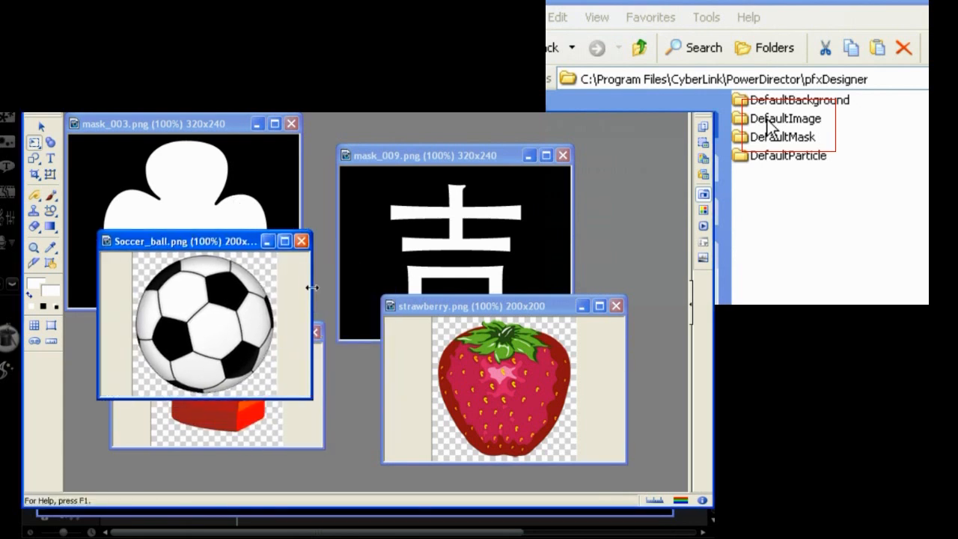
left_click(784, 118)
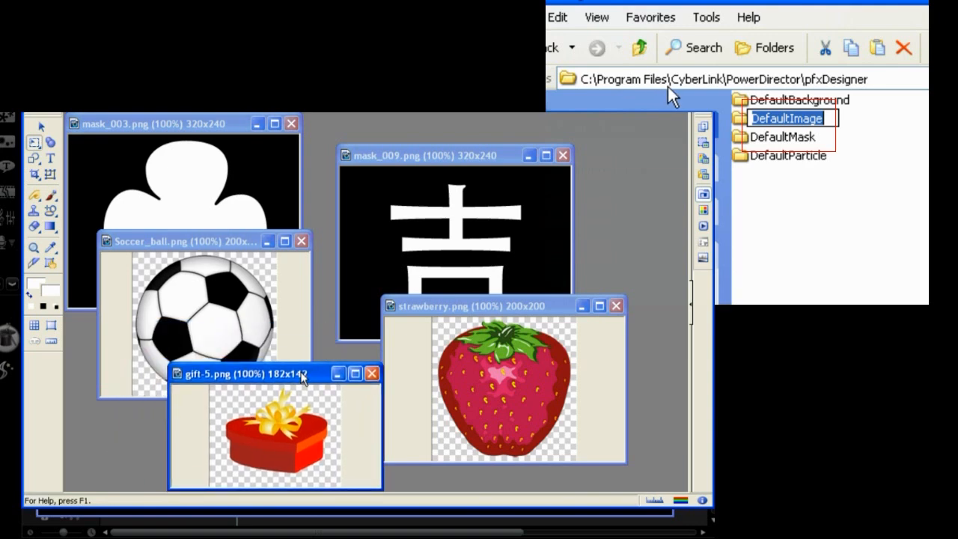
mouse_move(281, 307)
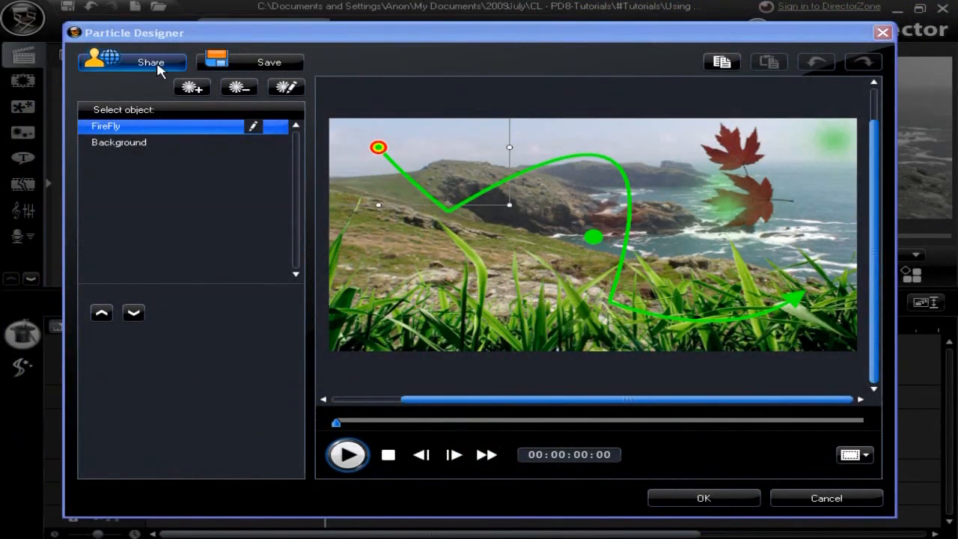
- Save the effect as template '#test002' and begin uploading it to DirectorZone
left_click(250, 62)
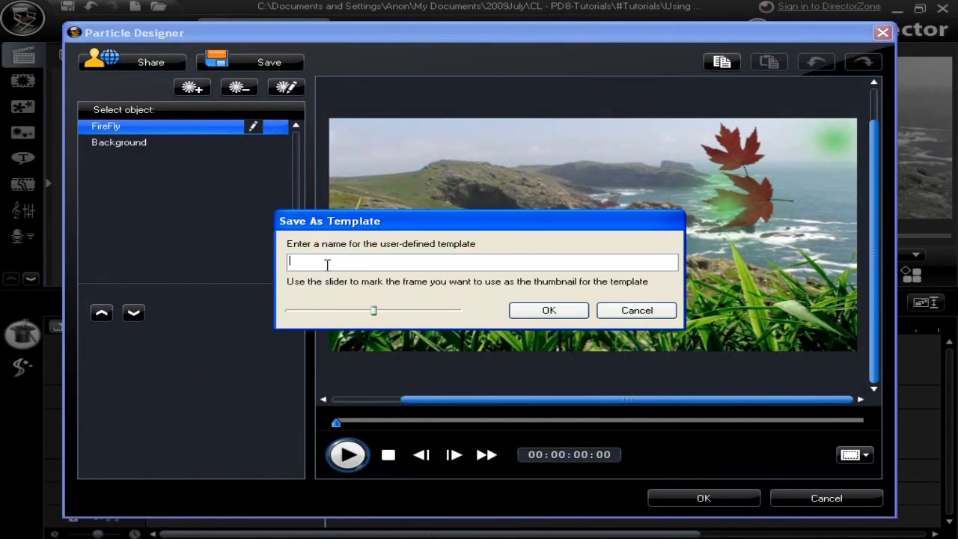
type("##")
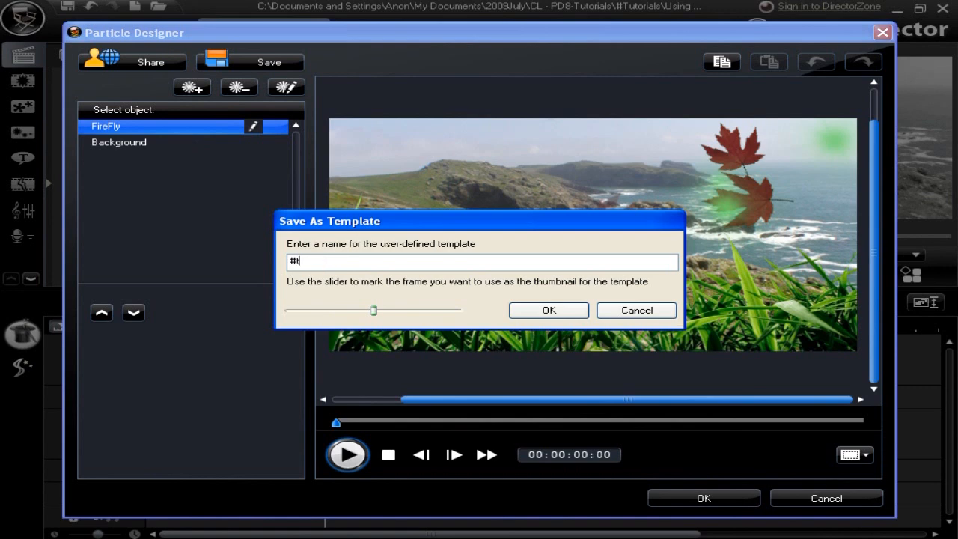
type("test002")
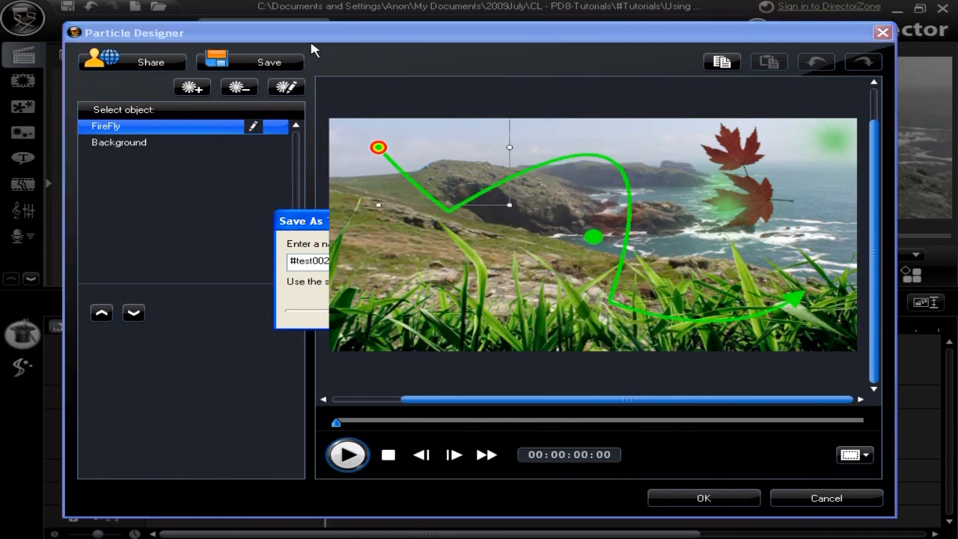
left_click(132, 62)
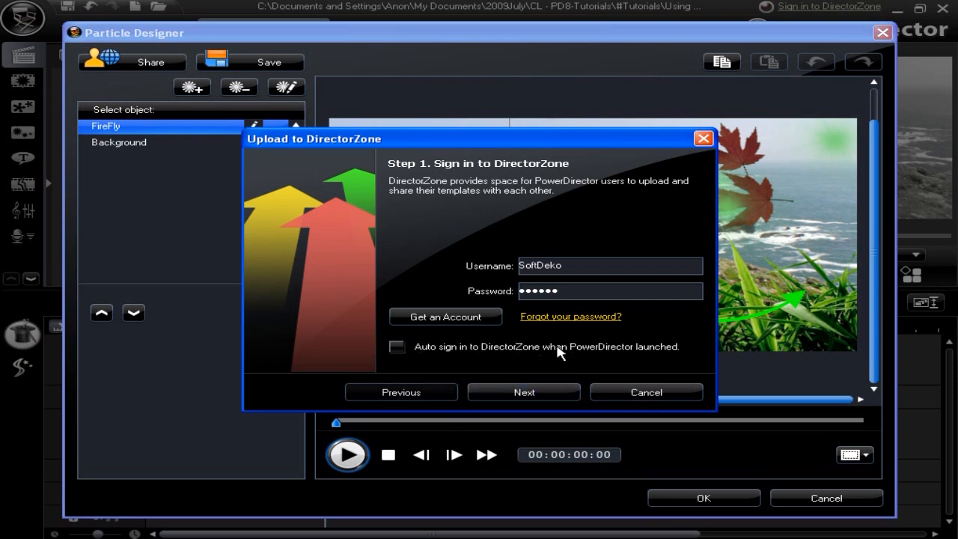
mouse_move(523, 391)
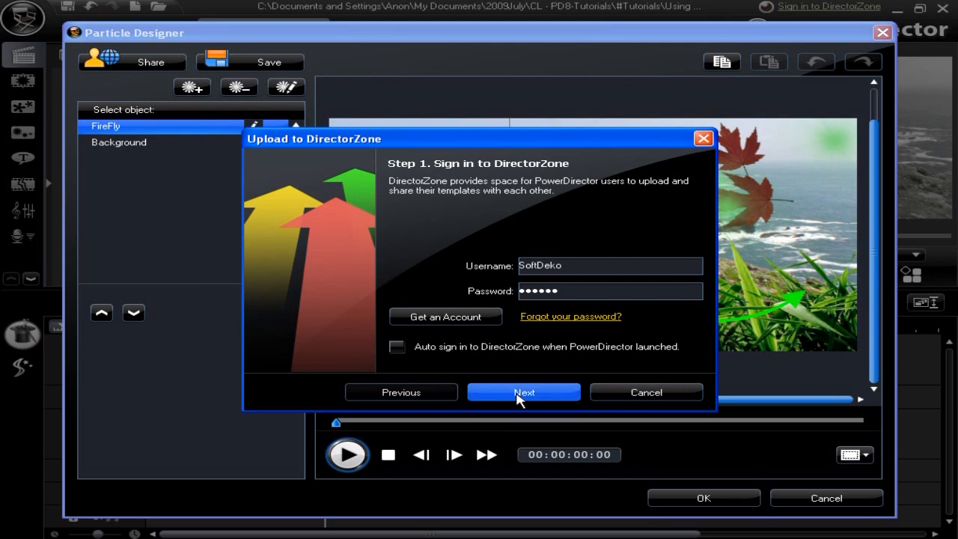
- Sign in, enter 'test' as the tag text, accept the disclaimer, and upload #test002
left_click(524, 392)
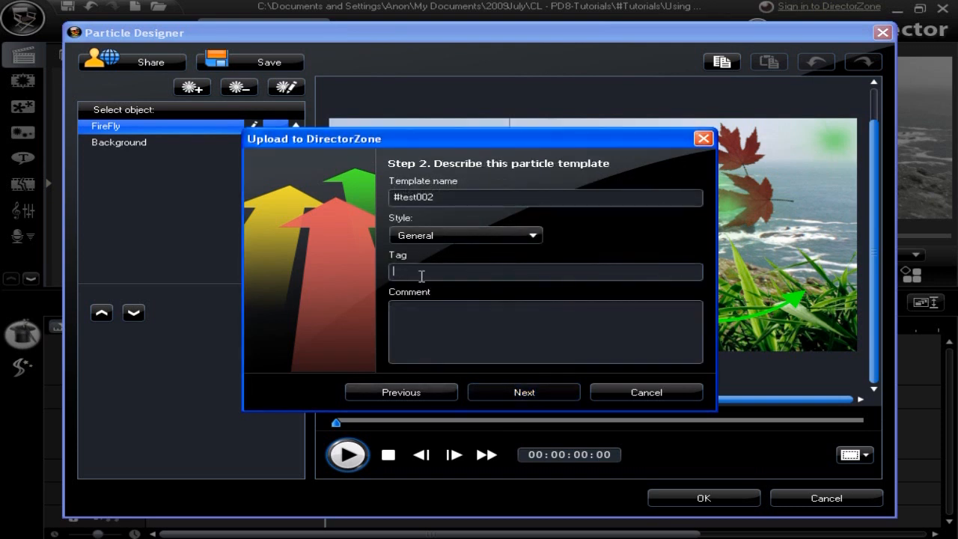
type("test upload leaves blowing")
left_click(546, 332)
type("A quick test")
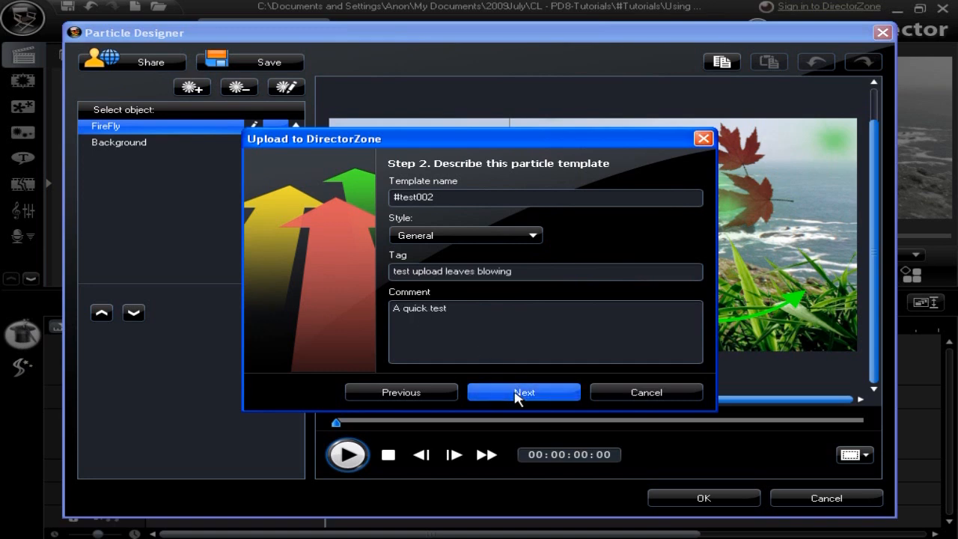
left_click(524, 391)
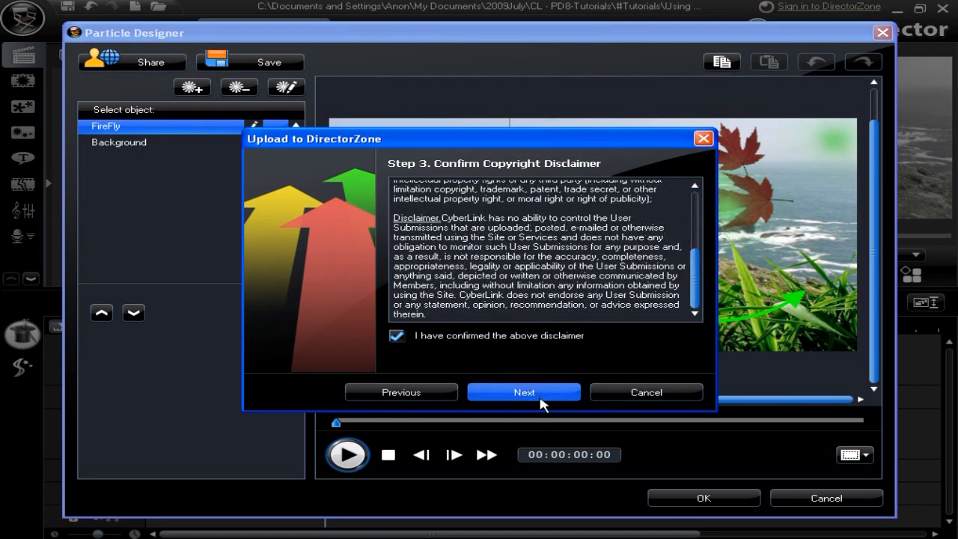
left_click(524, 392)
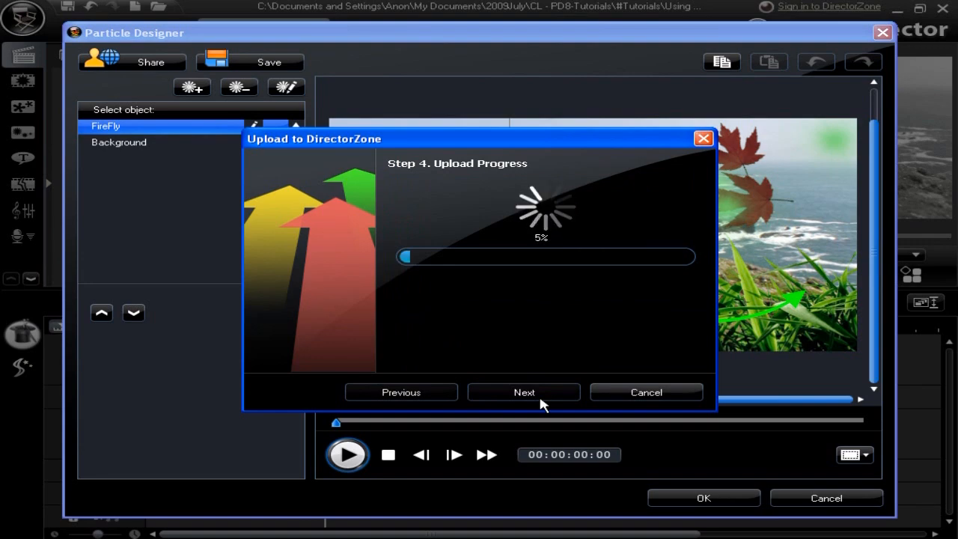